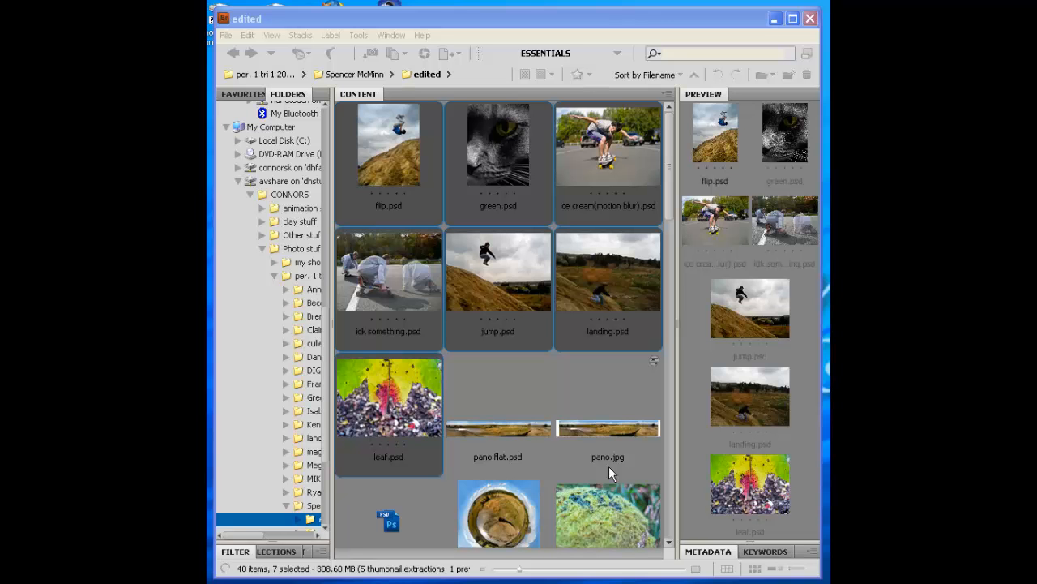
pyautogui.moveTo(609, 78)
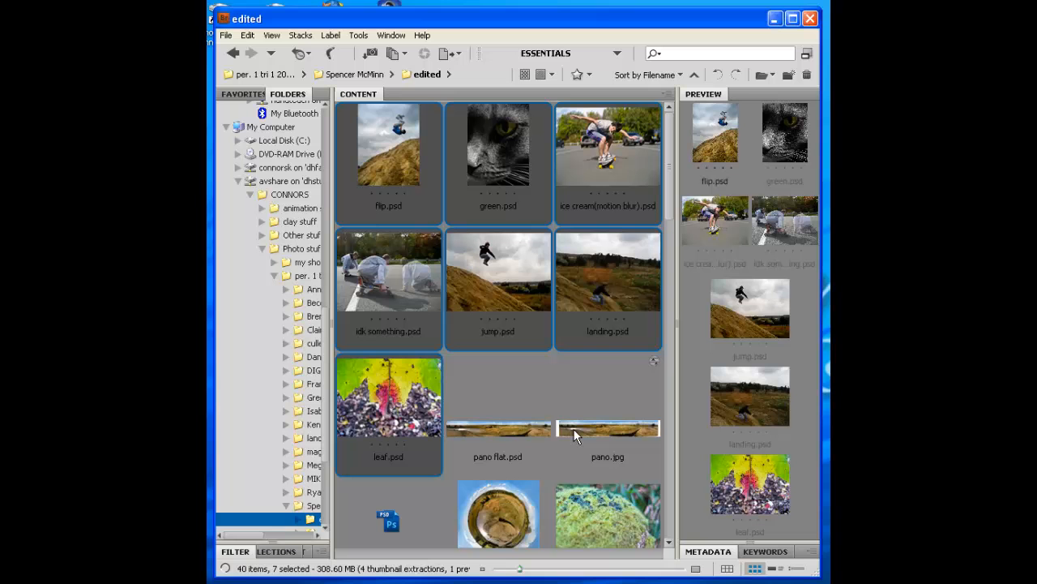
pyautogui.moveTo(596, 448)
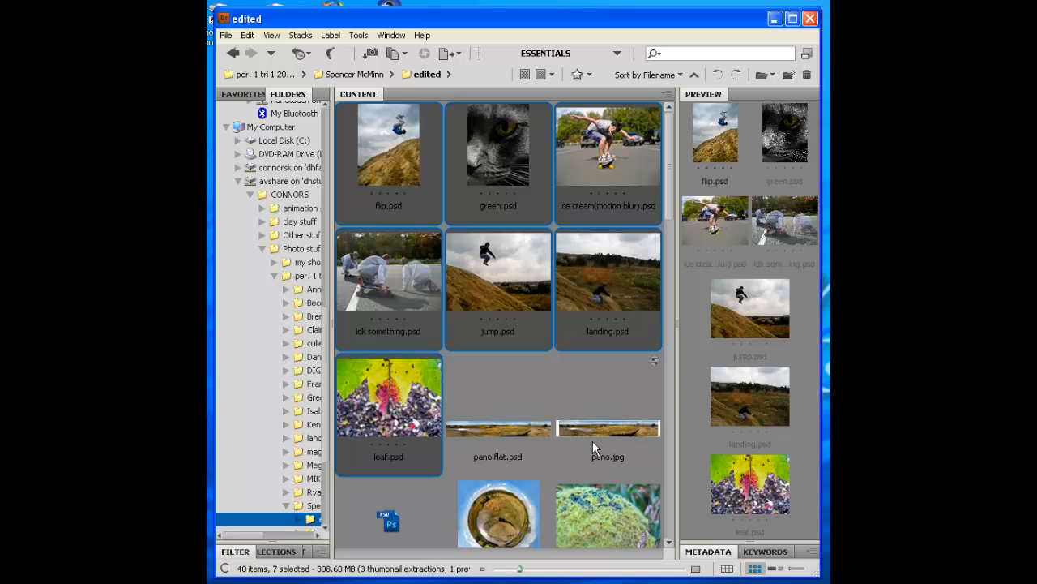
pyautogui.moveTo(550, 363)
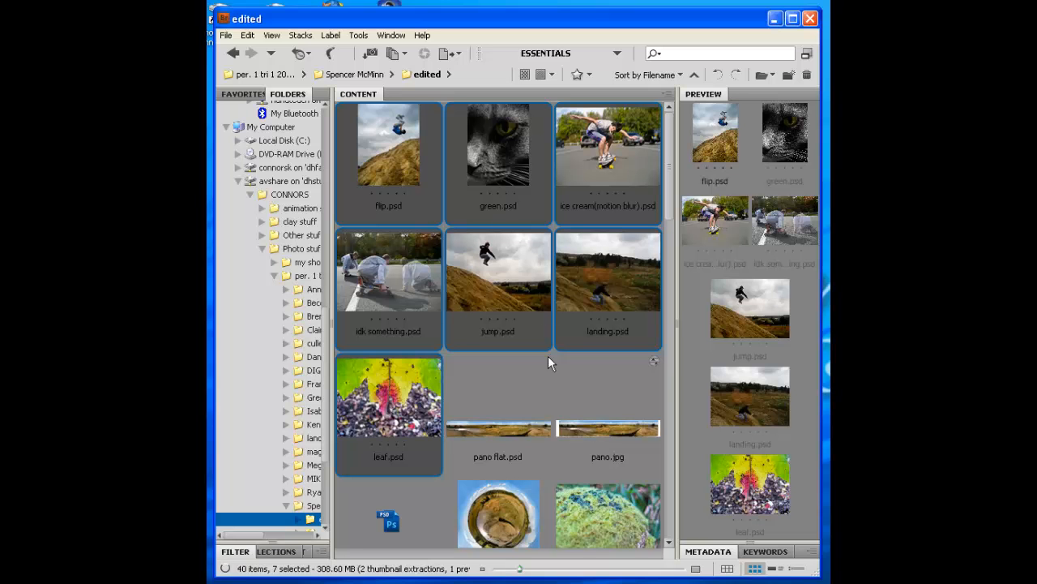
# Select pano flat.psd, then make flip.psd the only selected file.
pyautogui.click(498, 397)
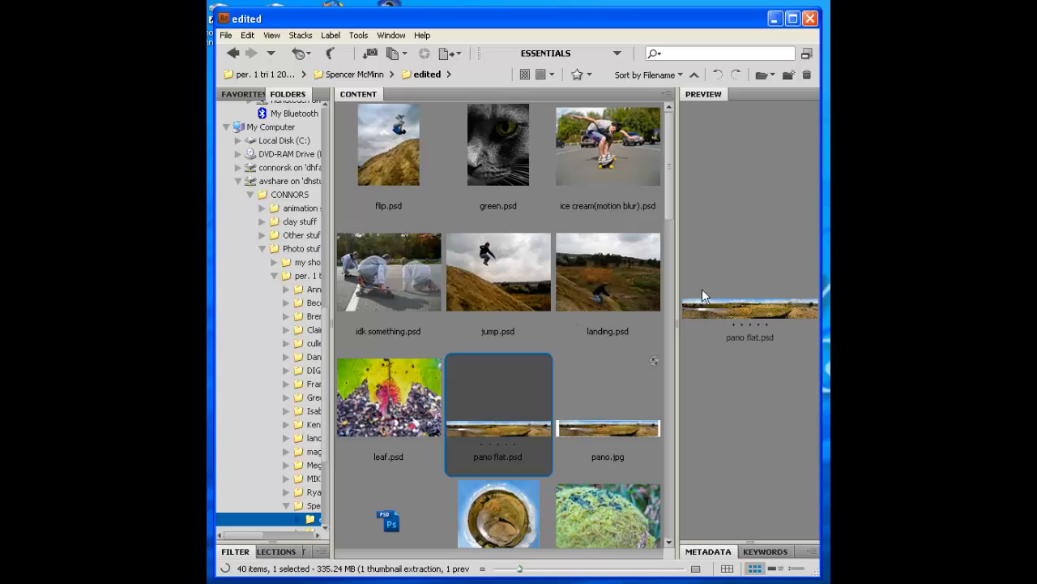
pyautogui.moveTo(431, 147)
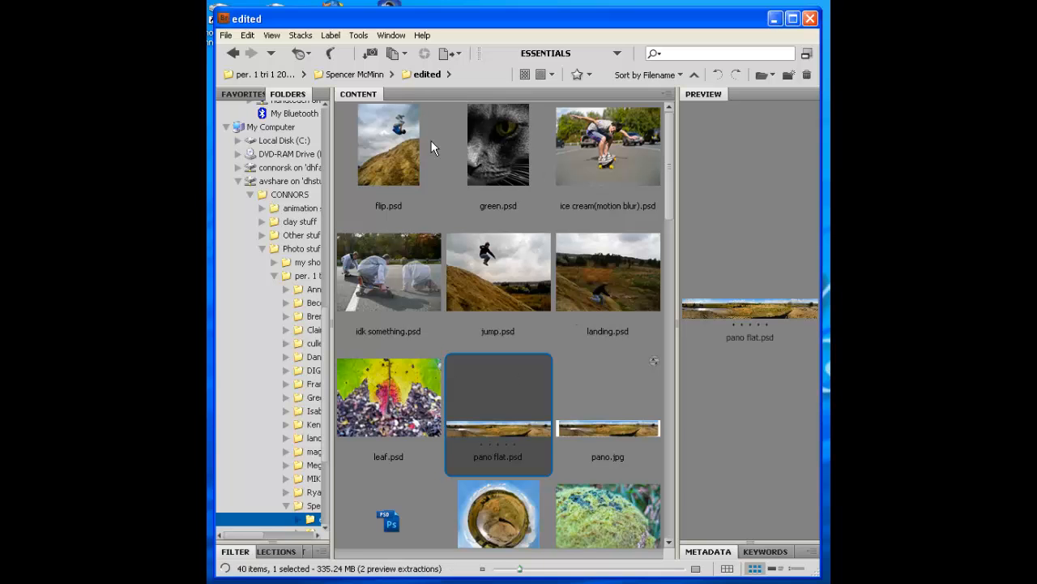
pyautogui.click(389, 144)
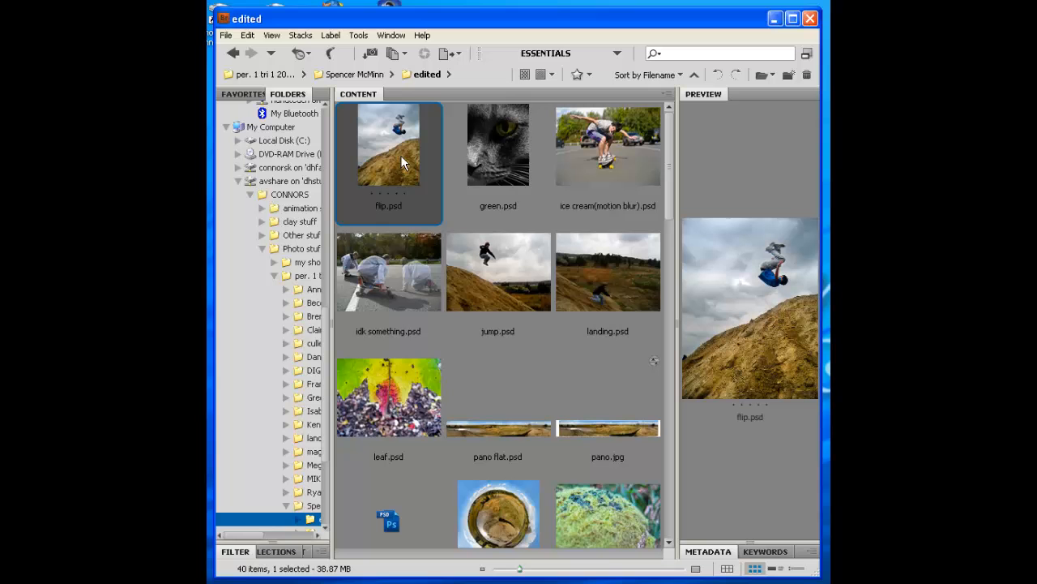
pyautogui.moveTo(608, 326)
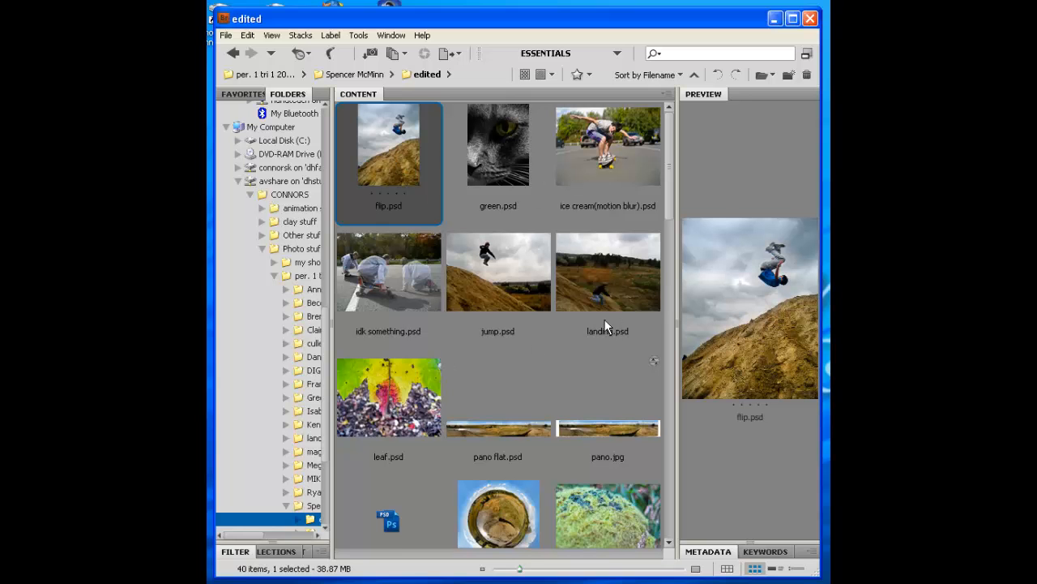
pyautogui.moveTo(512, 363)
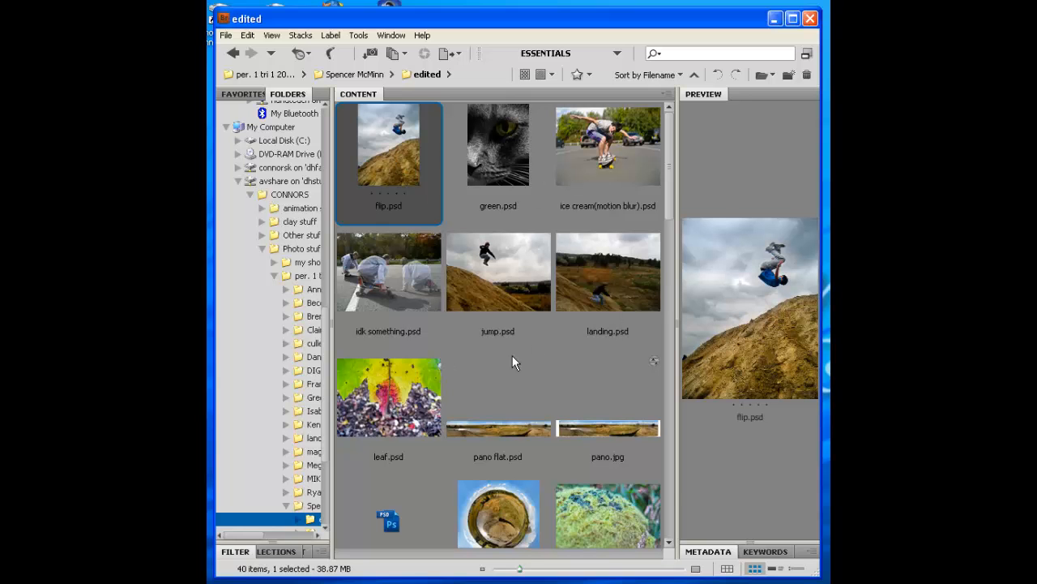
# Select all items in the edited folder with Ctrl+A, after a brief return to flip.psd alone.
pyautogui.press('ctrl+a')
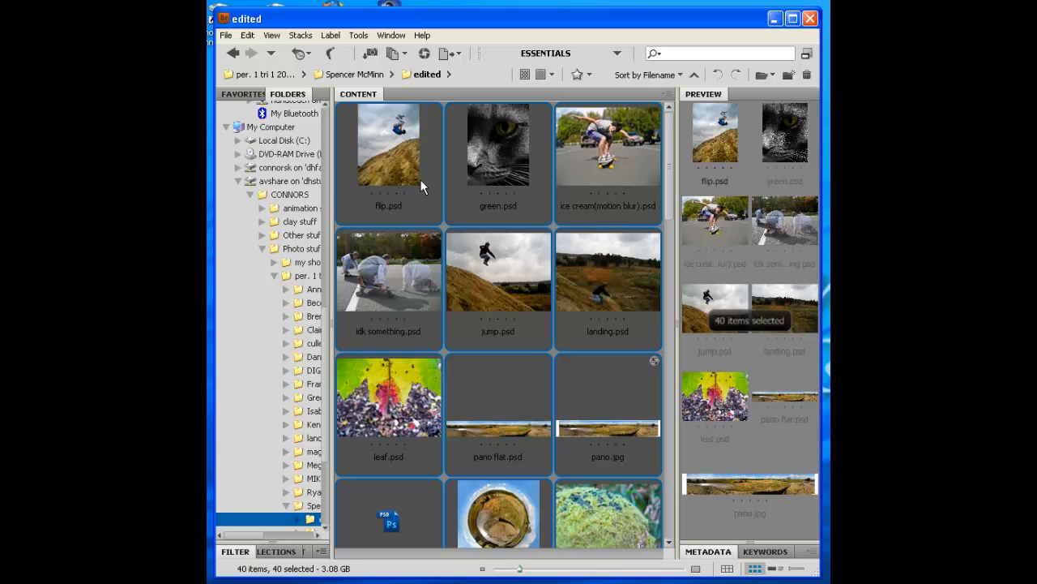
pyautogui.click(389, 144)
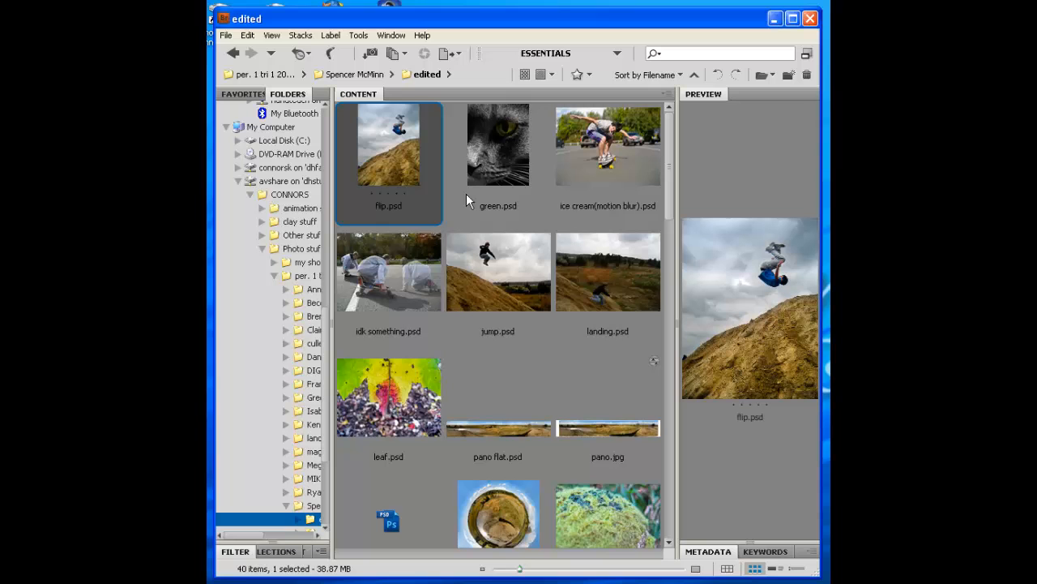
pyautogui.moveTo(528, 372)
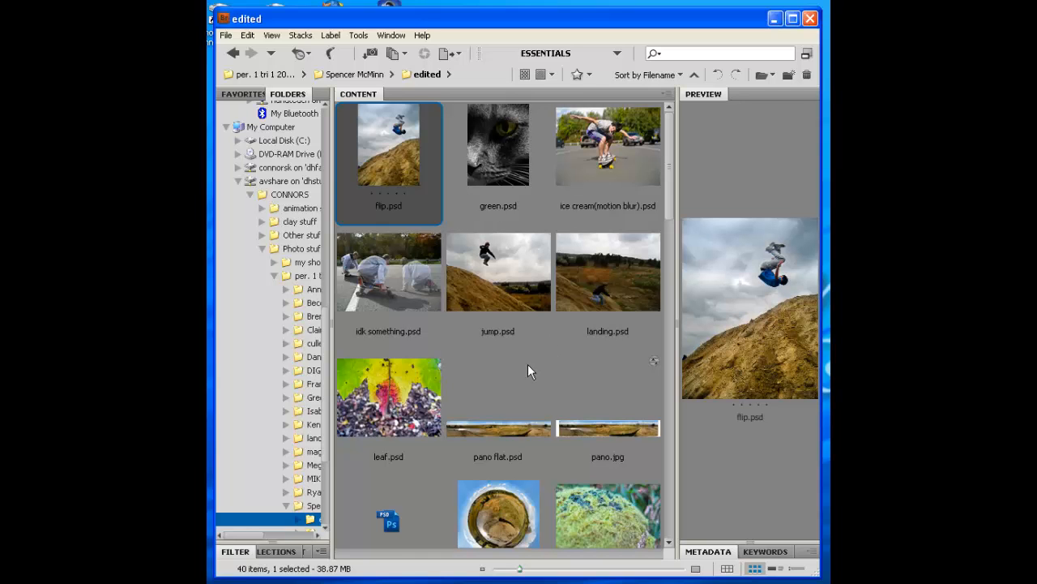
pyautogui.moveTo(533, 373)
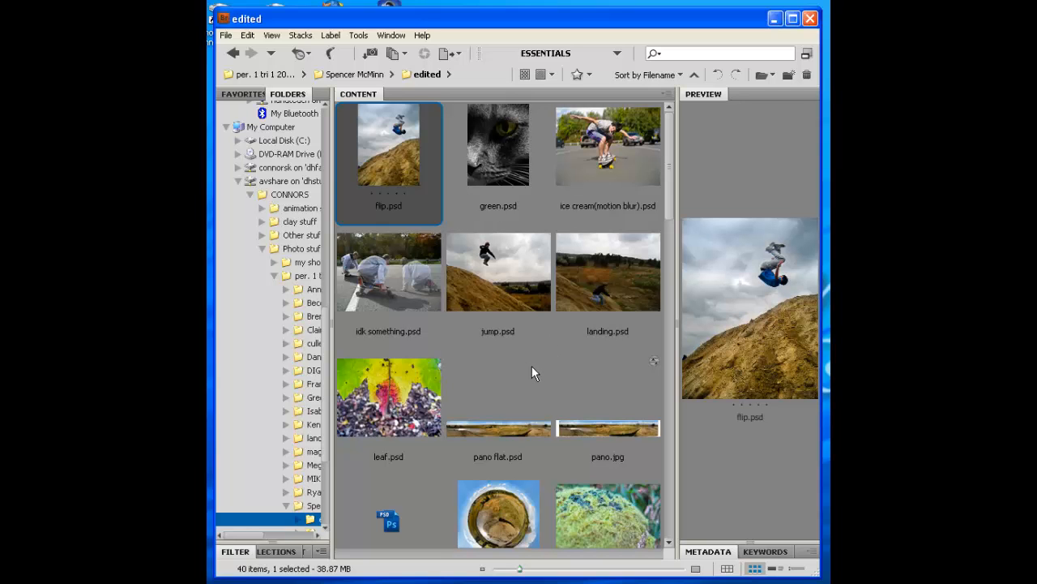
pyautogui.moveTo(446, 231)
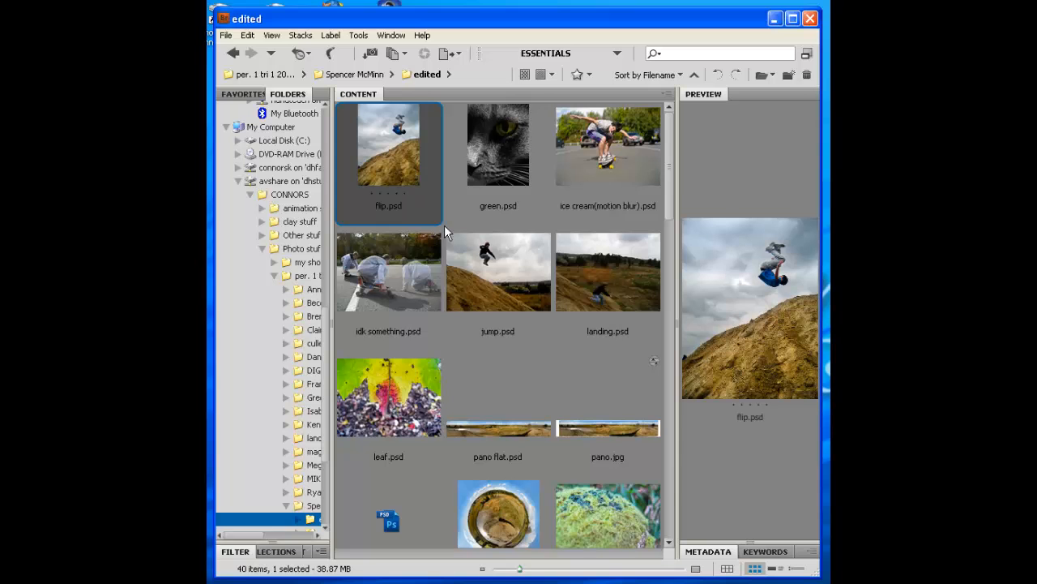
pyautogui.press('ctrl+a')
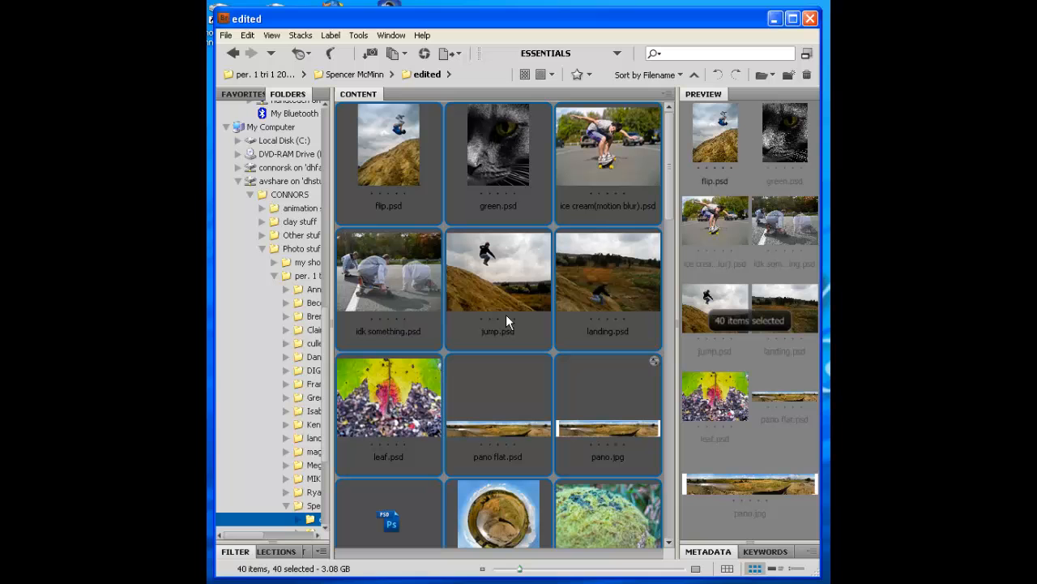
pyautogui.moveTo(436, 451)
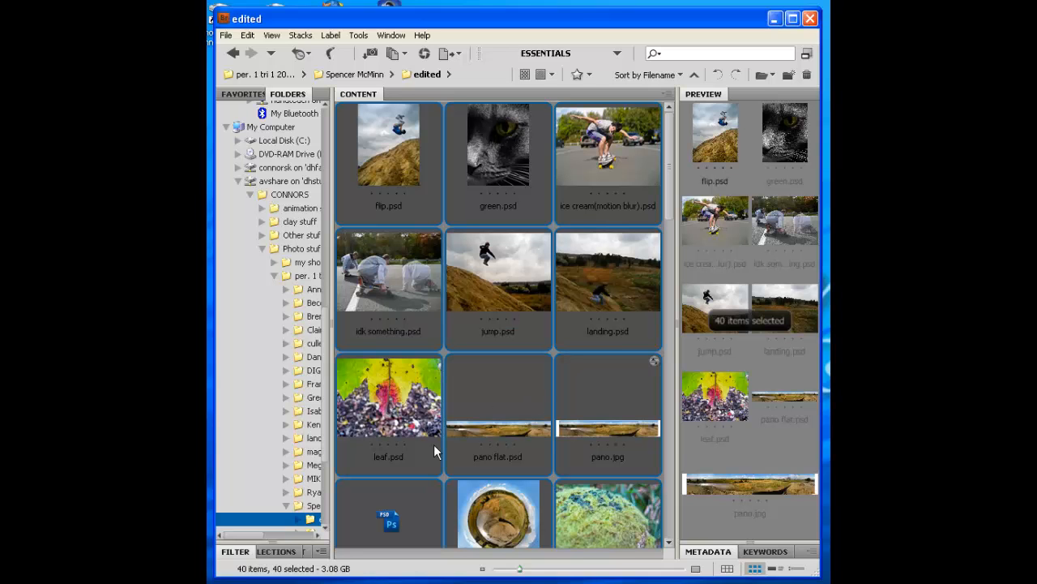
pyautogui.moveTo(513, 423)
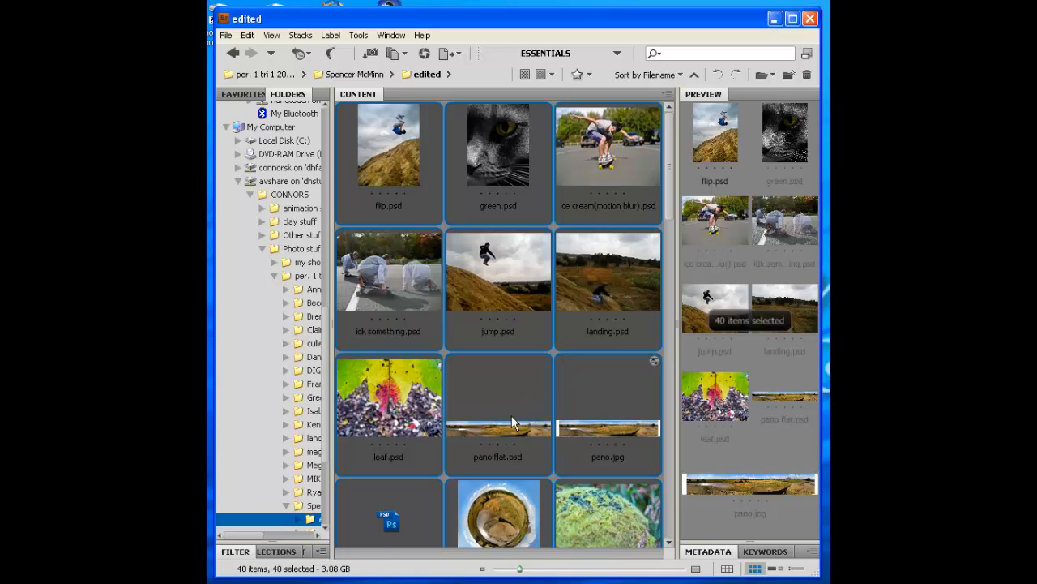
# Drop pano flat.psd and pano.psd from the selection, ending with no files chosen.
pyautogui.click(498, 397)
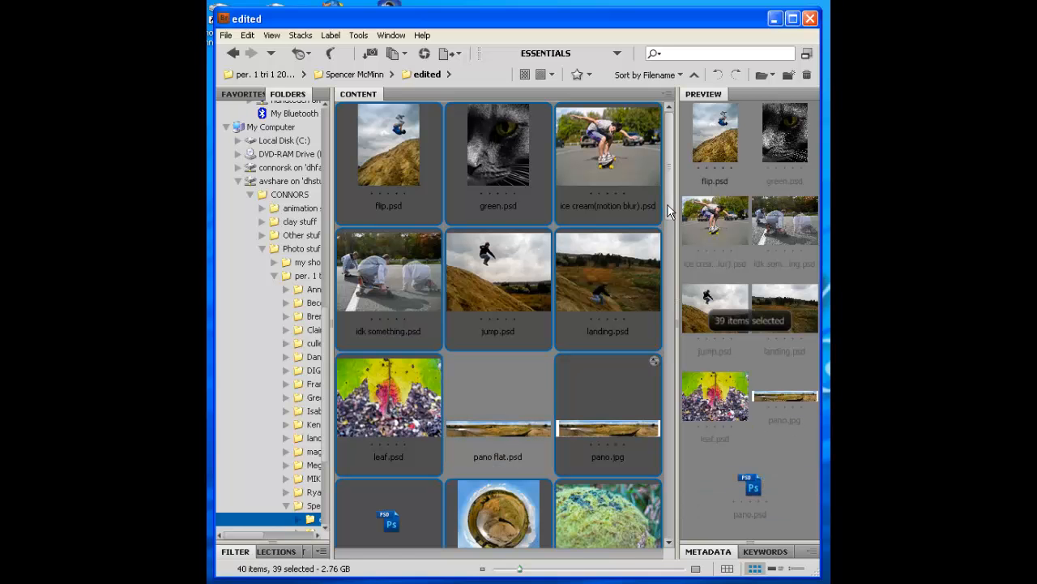
pyautogui.scroll(-3)
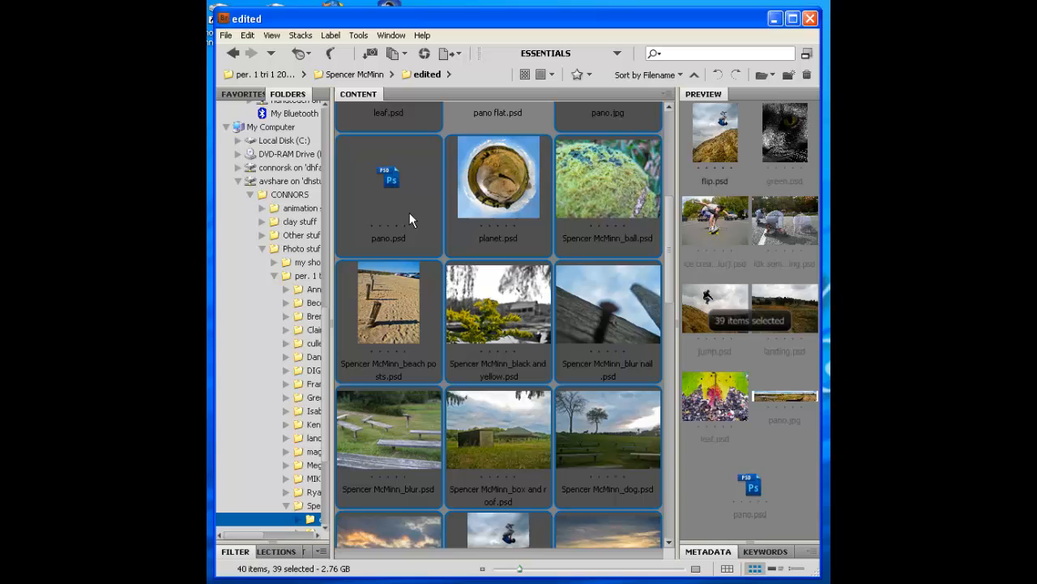
pyautogui.click(389, 178)
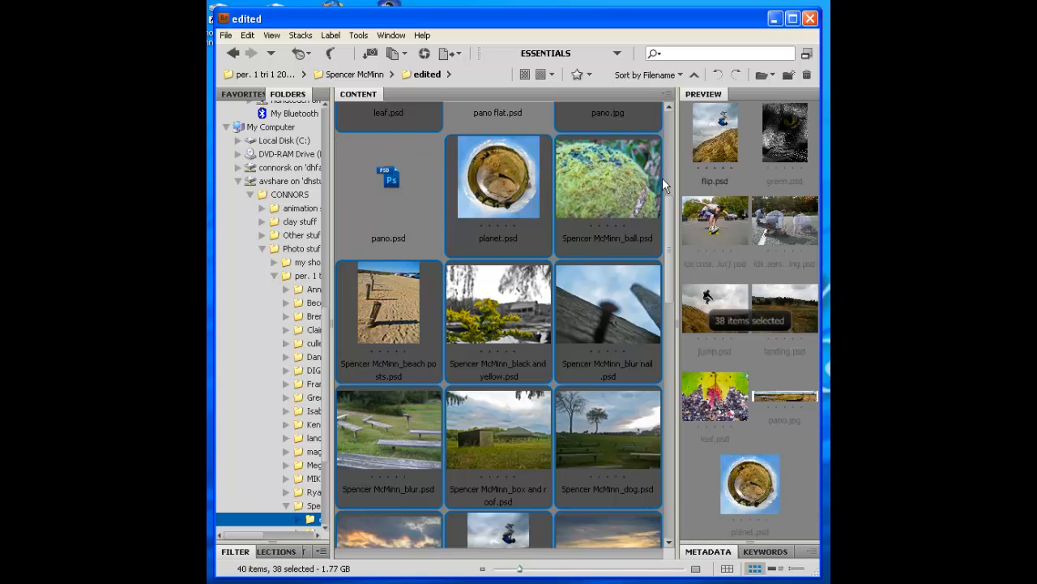
pyautogui.scroll(-3)
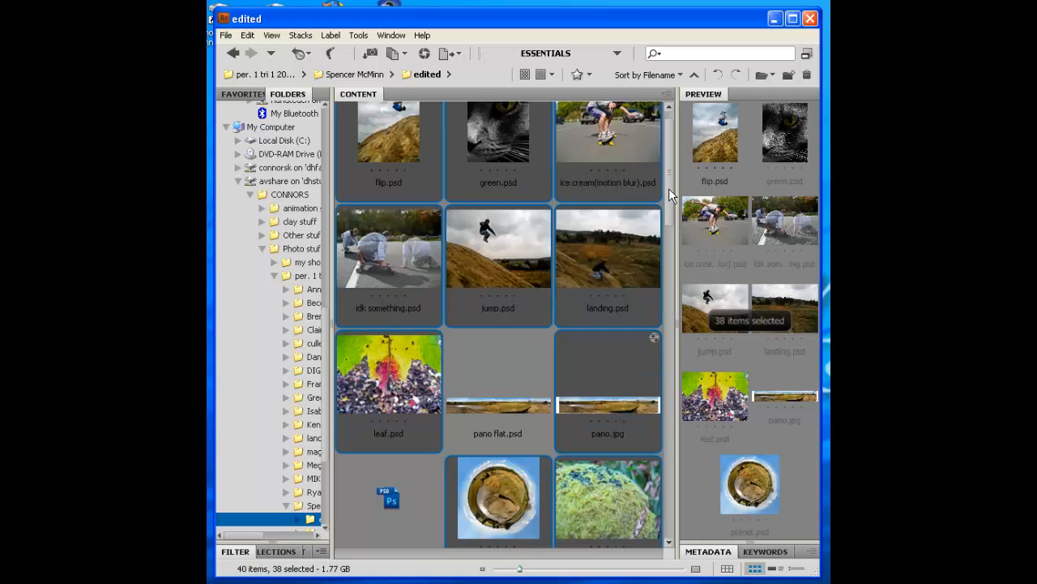
pyautogui.scroll(-3)
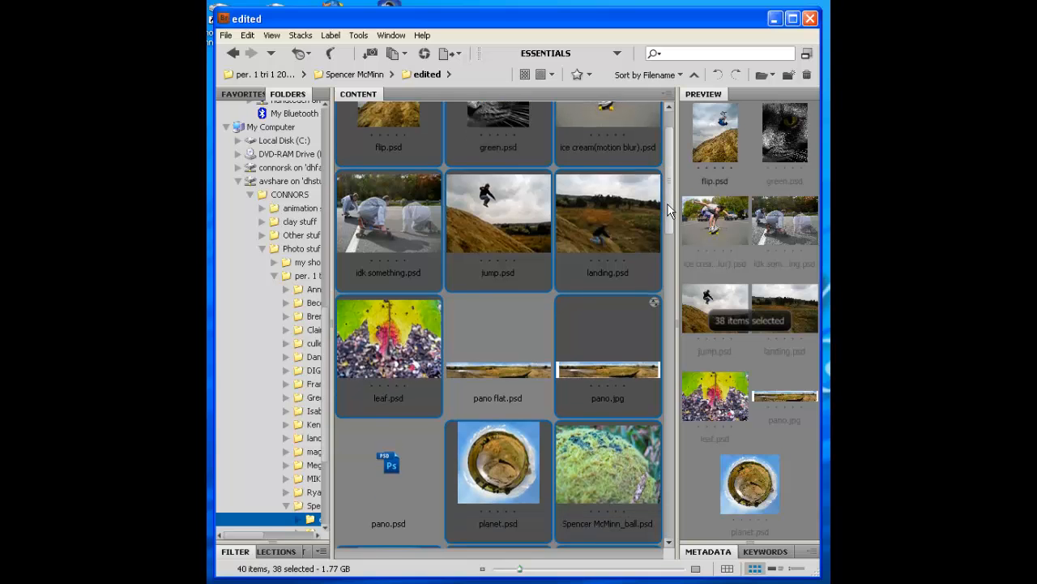
pyautogui.scroll(-3)
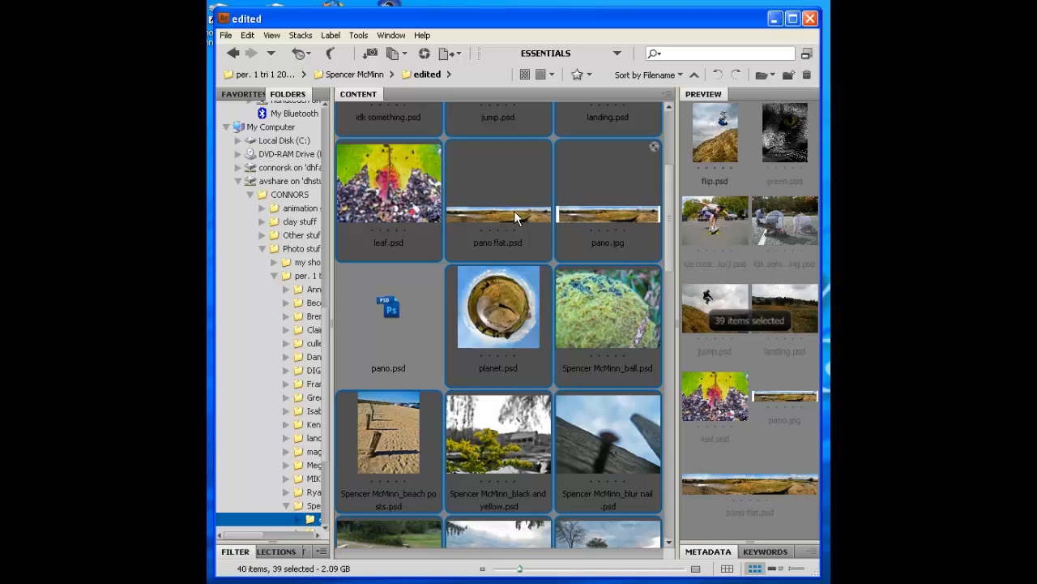
pyautogui.click(498, 182)
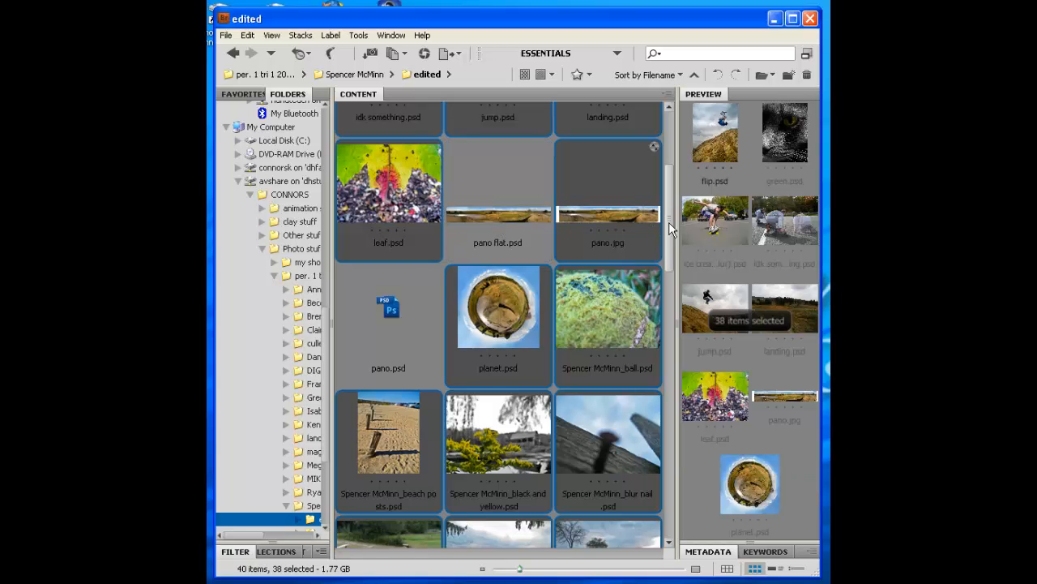
pyautogui.scroll(-3)
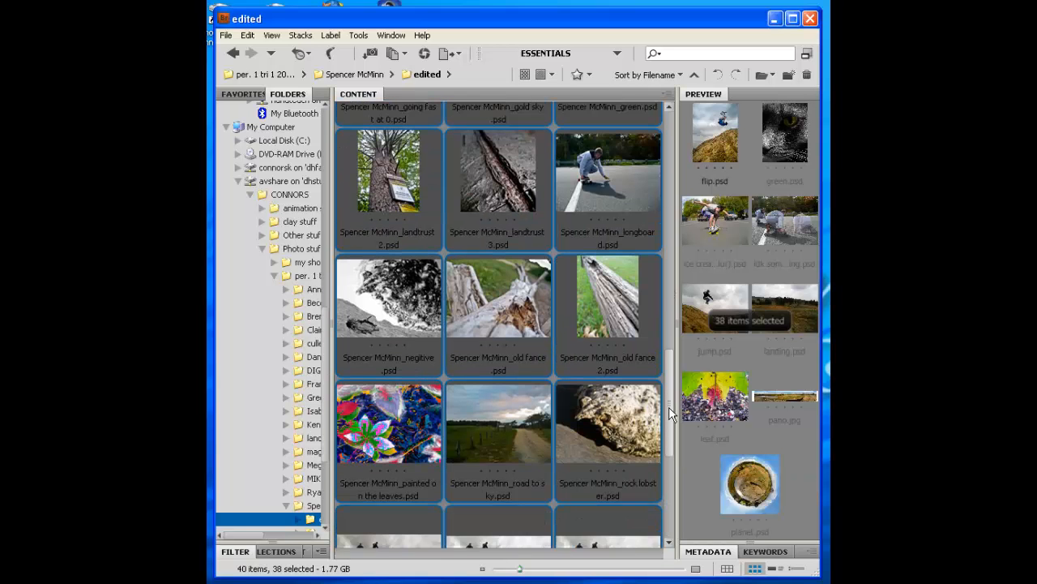
pyautogui.scroll(-3)
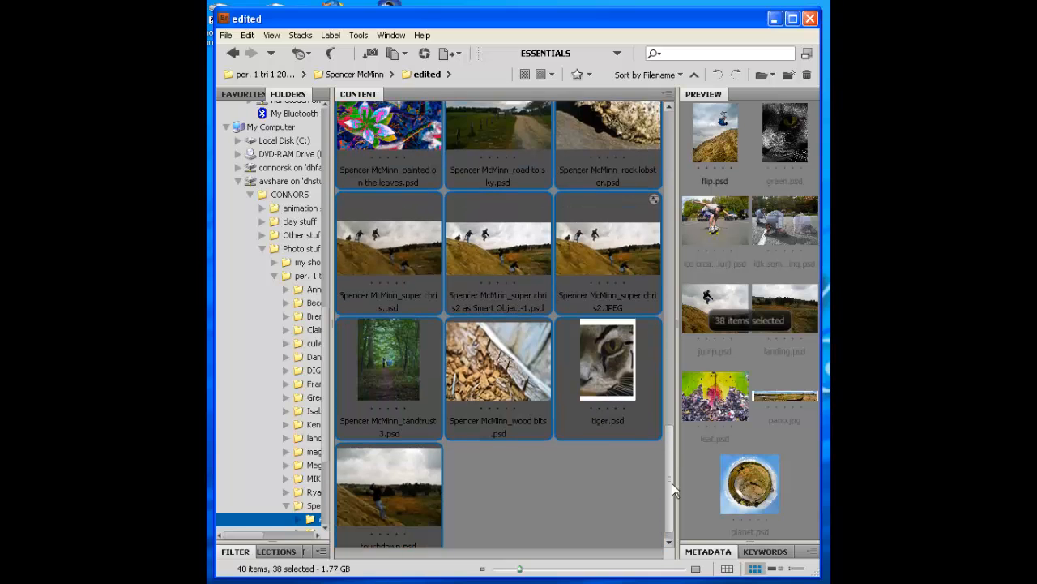
pyautogui.scroll(3)
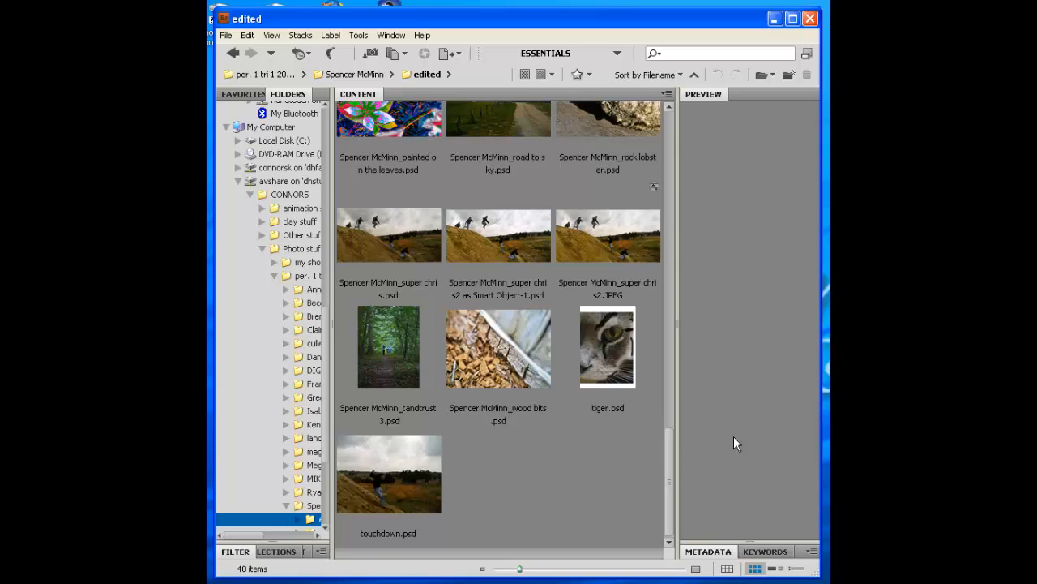
pyautogui.scroll(3)
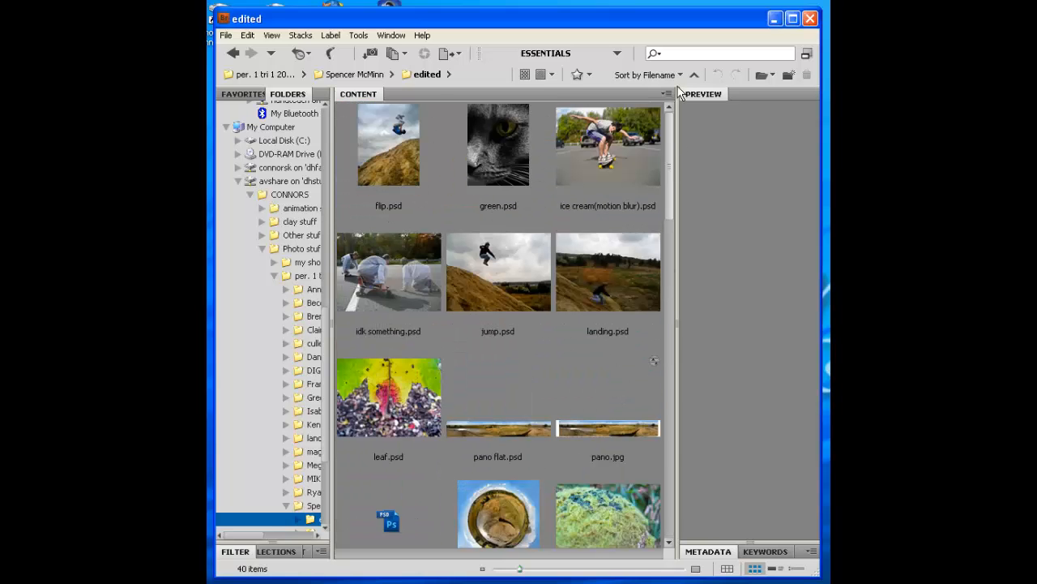
# Select flip.psd and extend the selection through the planet and ball photos to nine files.
pyautogui.click(387, 145)
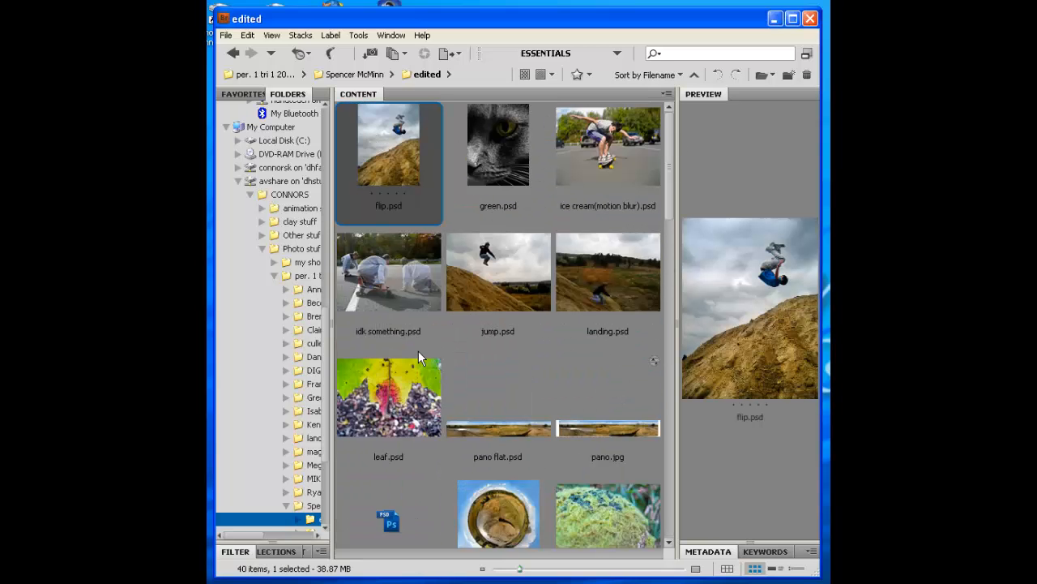
pyautogui.moveTo(382, 409)
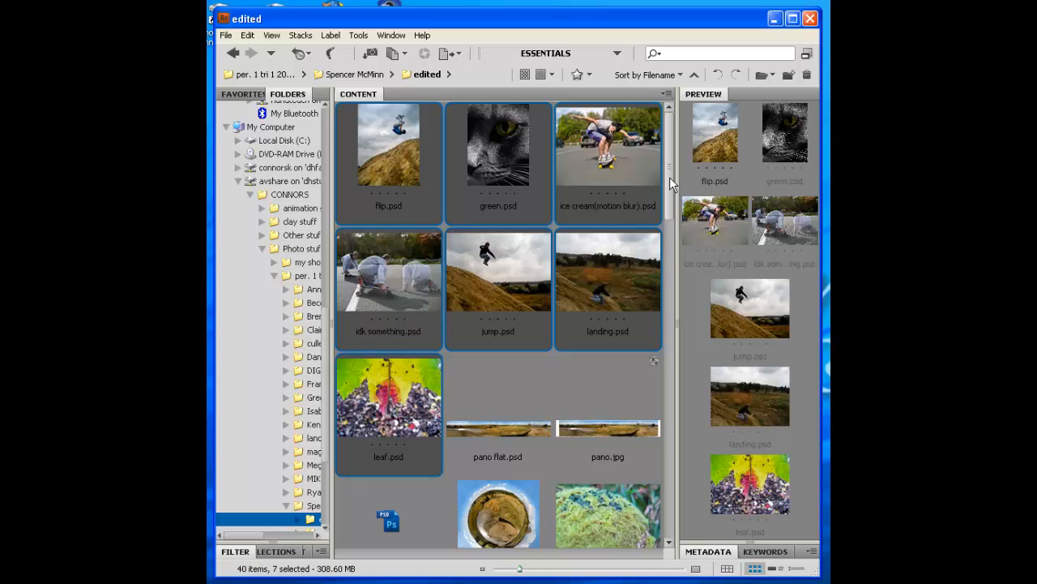
pyautogui.scroll(-3)
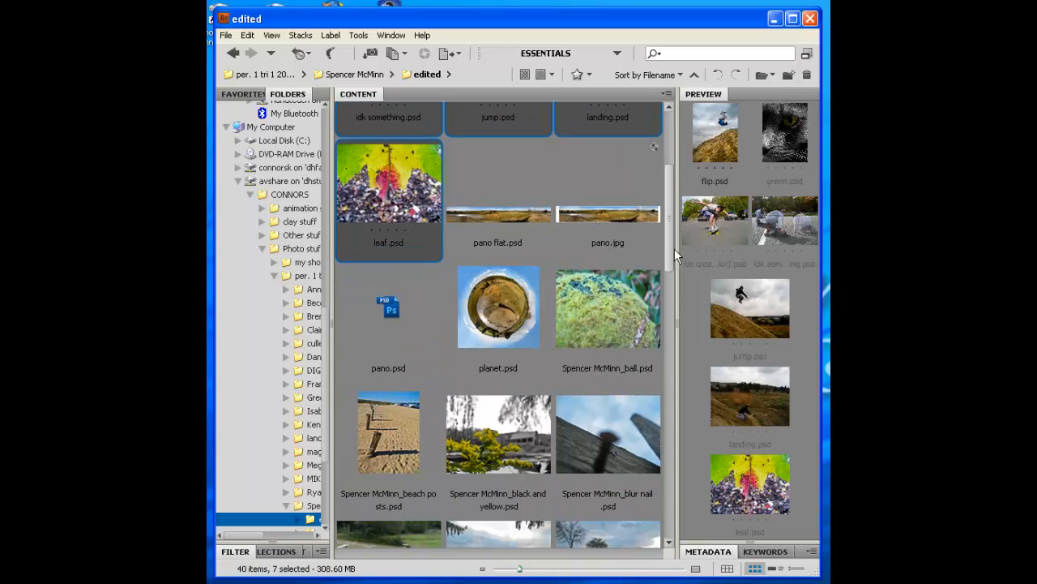
pyautogui.click(606, 308)
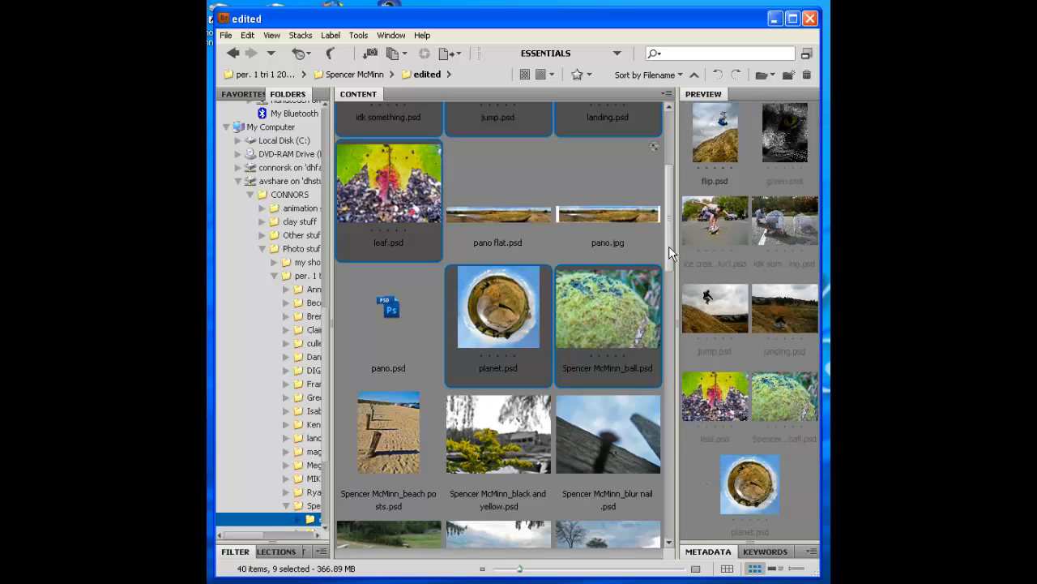
pyautogui.scroll(3)
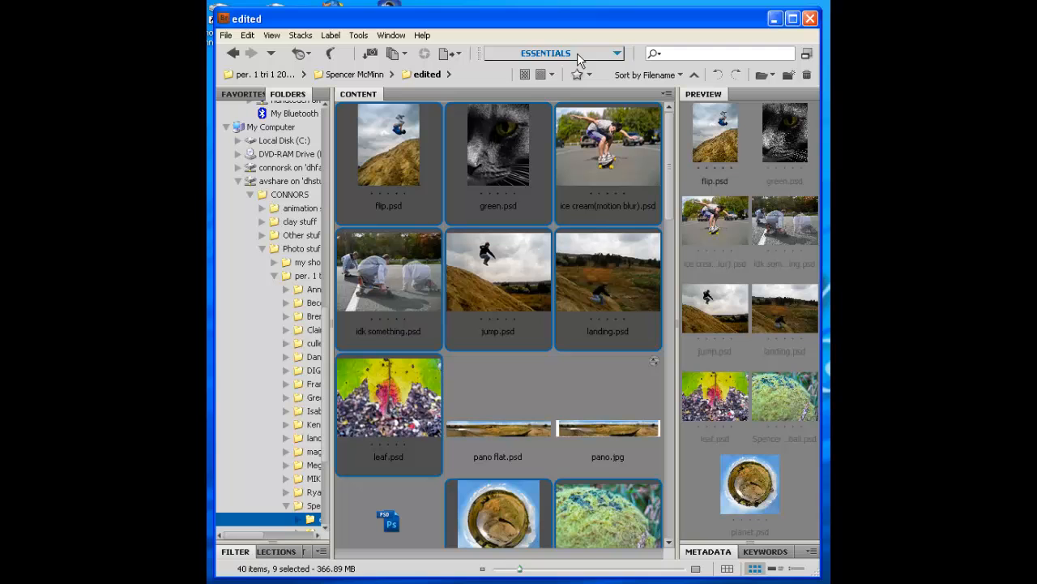
pyautogui.moveTo(622, 58)
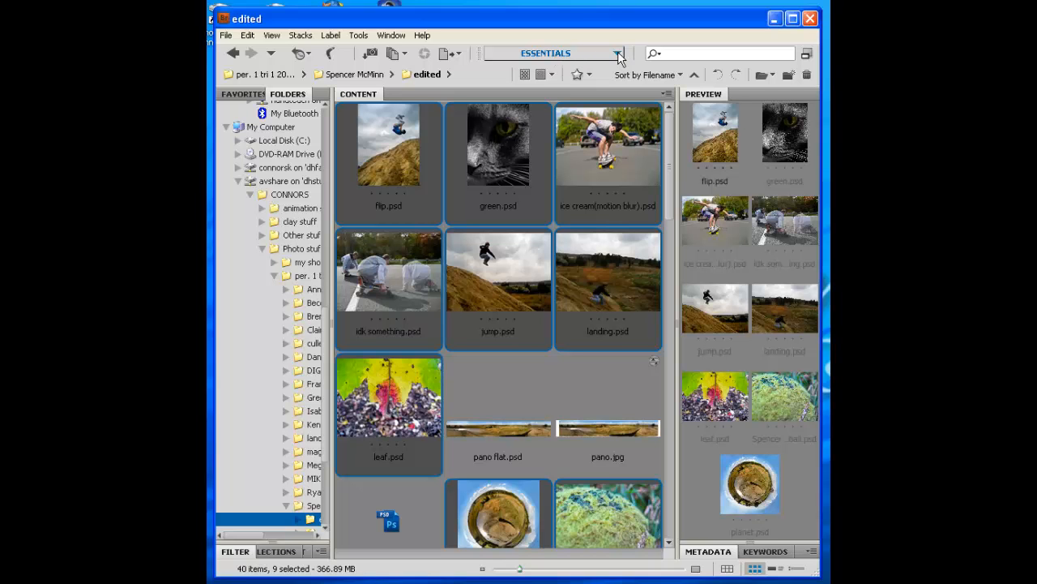
# Show the workspace list from the Essentials switcher.
pyautogui.click(617, 54)
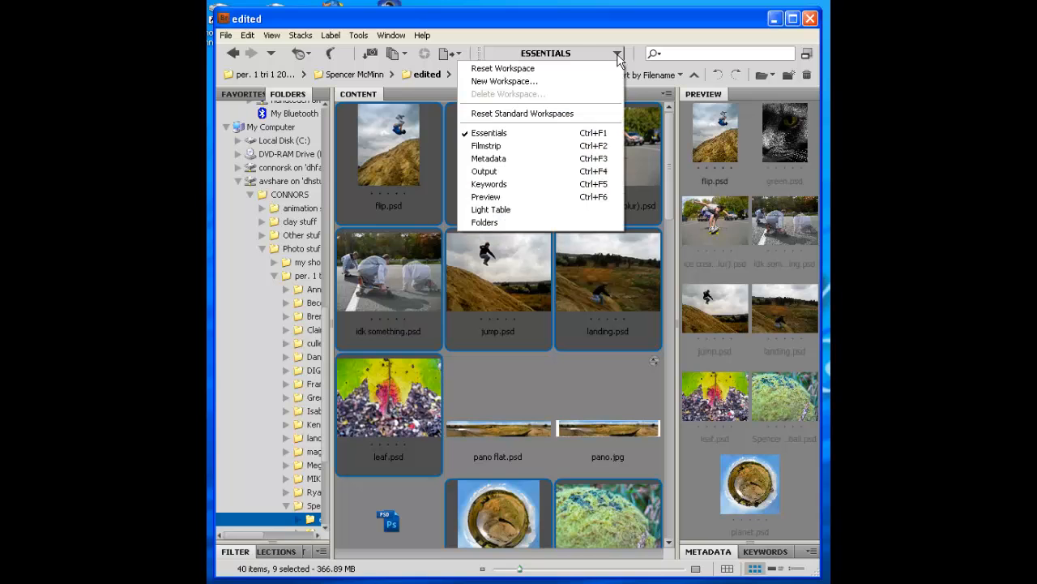
pyautogui.moveTo(515, 146)
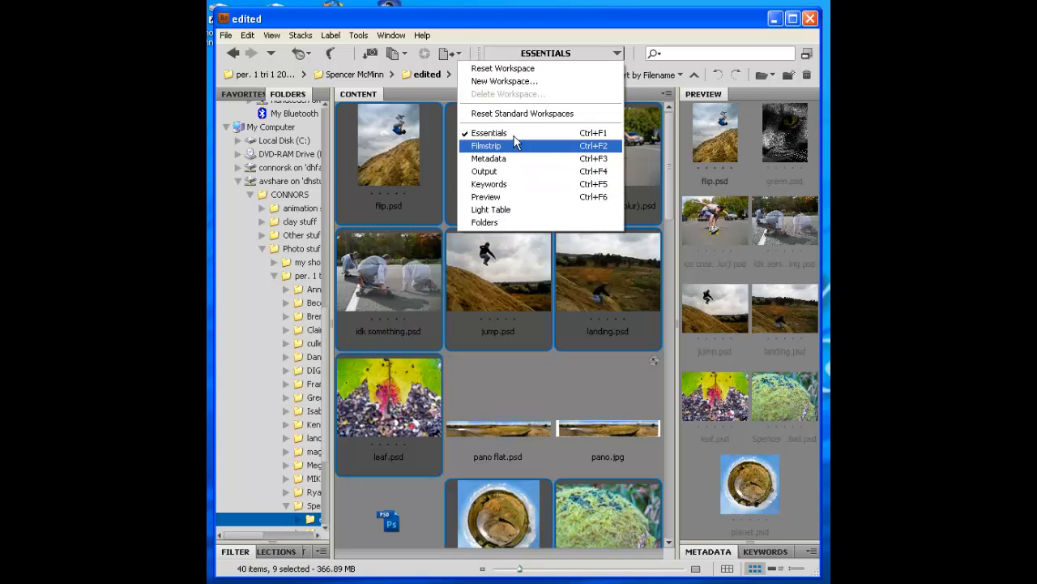
pyautogui.moveTo(512, 155)
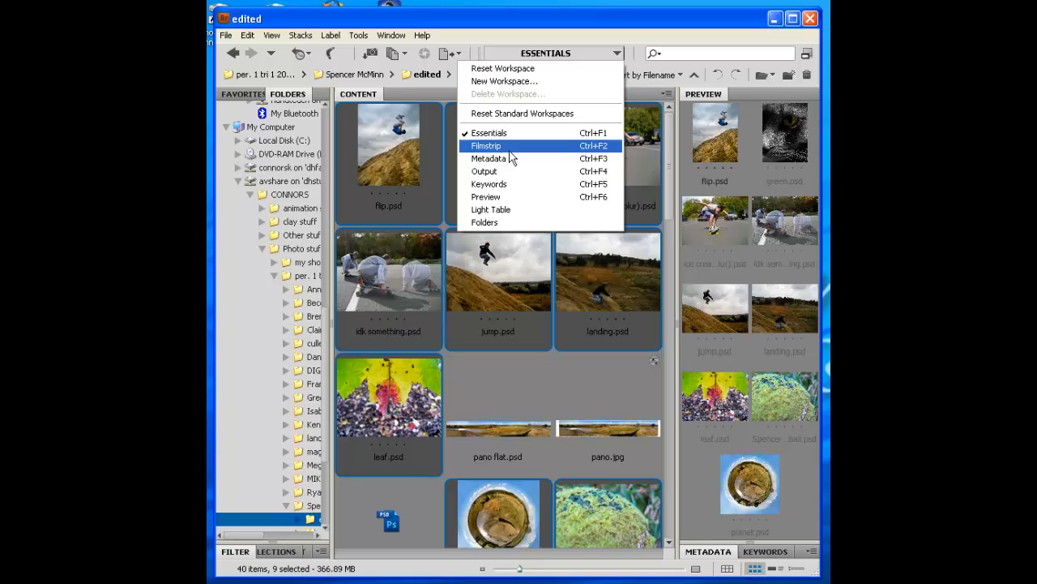
pyautogui.moveTo(512, 149)
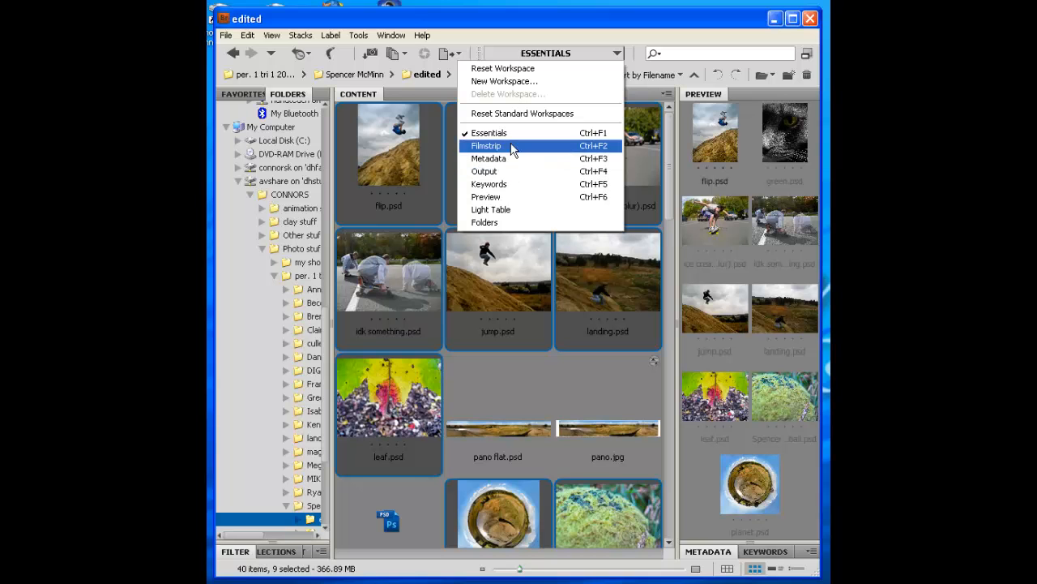
pyautogui.moveTo(522, 172)
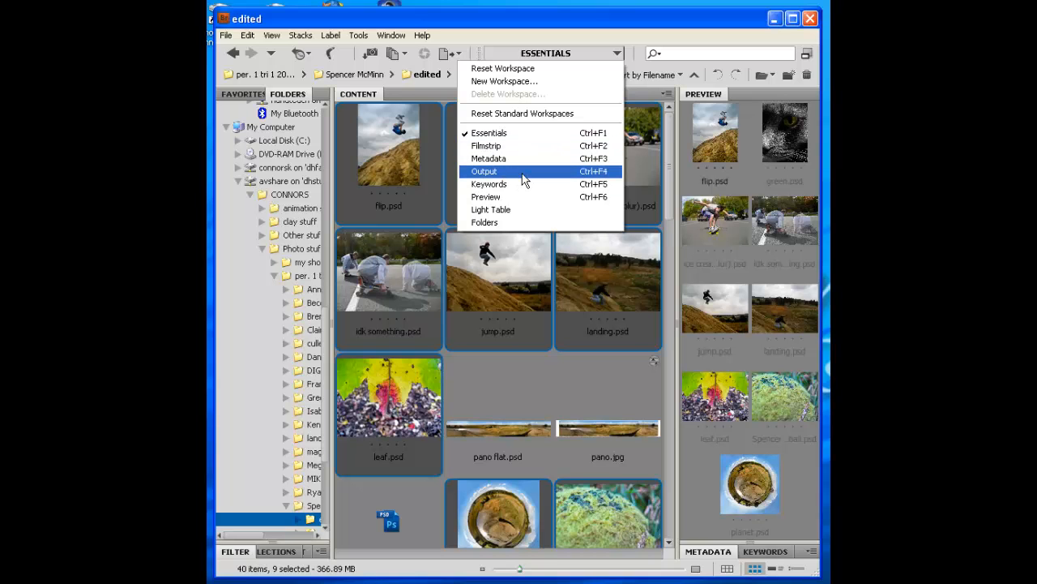
# Switch to the Output workspace for a Slideshow web gallery.
pyautogui.click(483, 172)
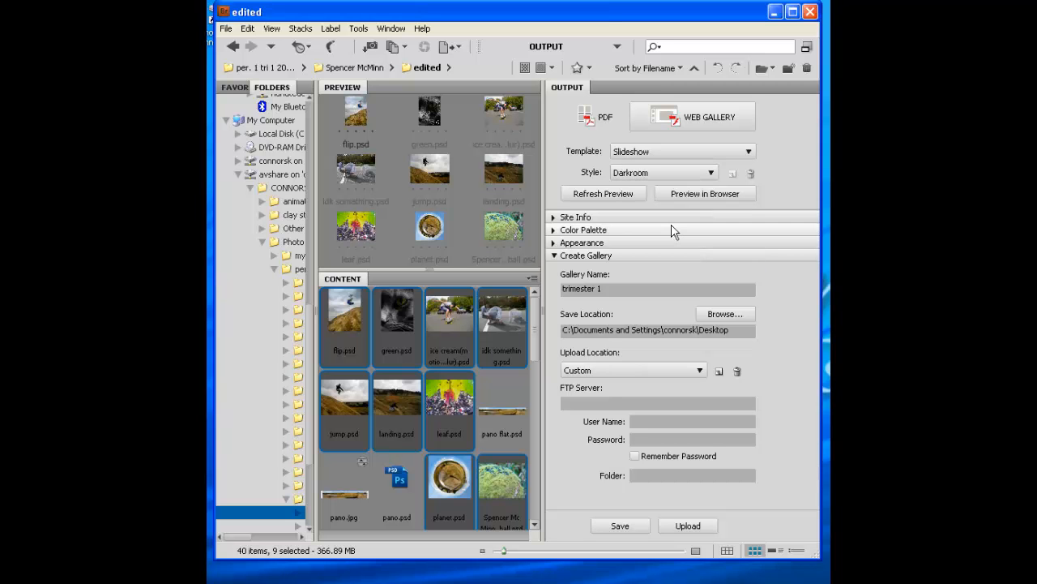
pyautogui.moveTo(606, 234)
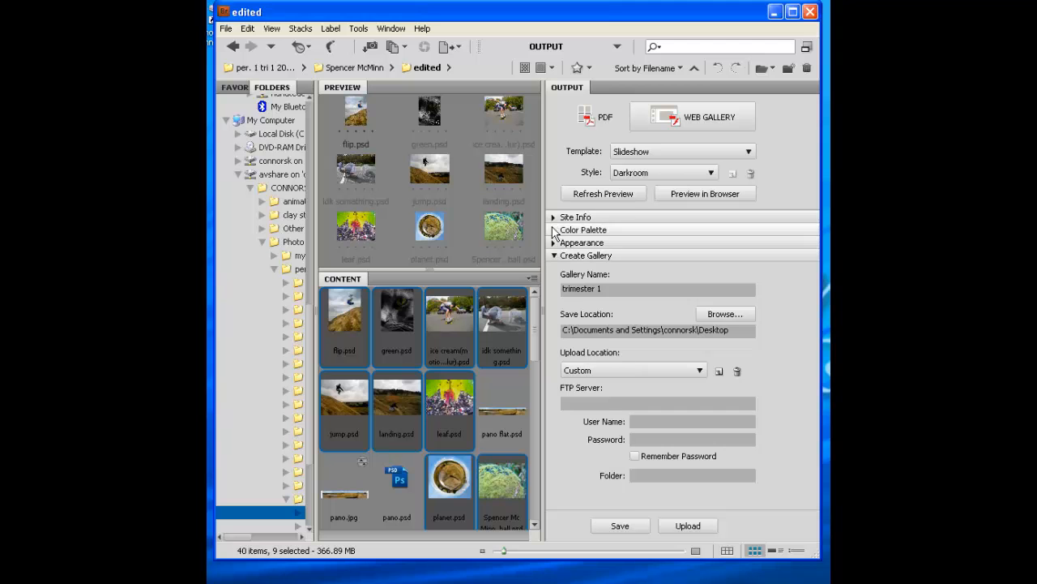
# Set the gallery title in Site Info to 'Connors slideshow'.
pyautogui.click(576, 218)
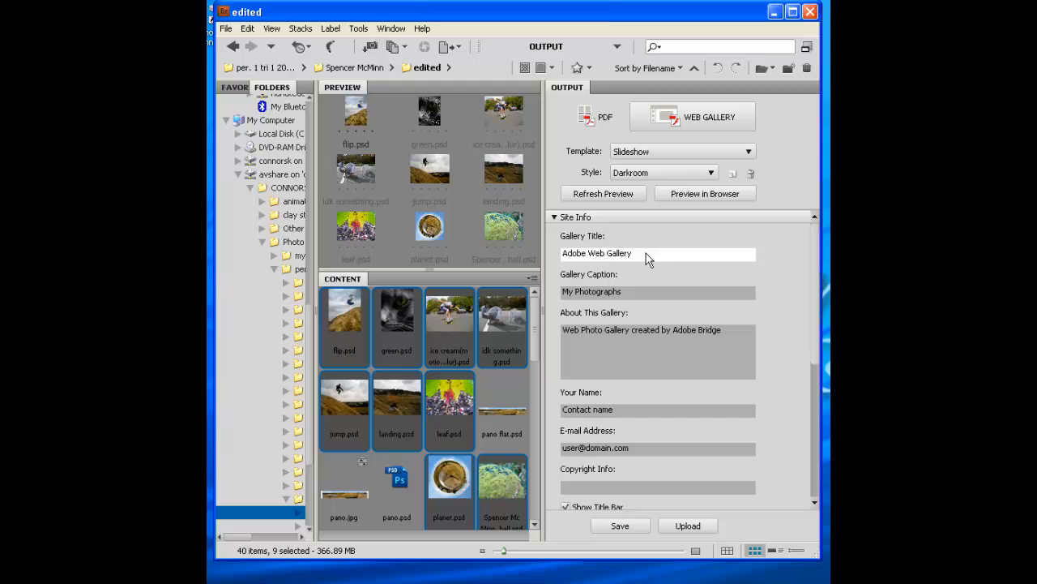
pyautogui.tripleClick(657, 253)
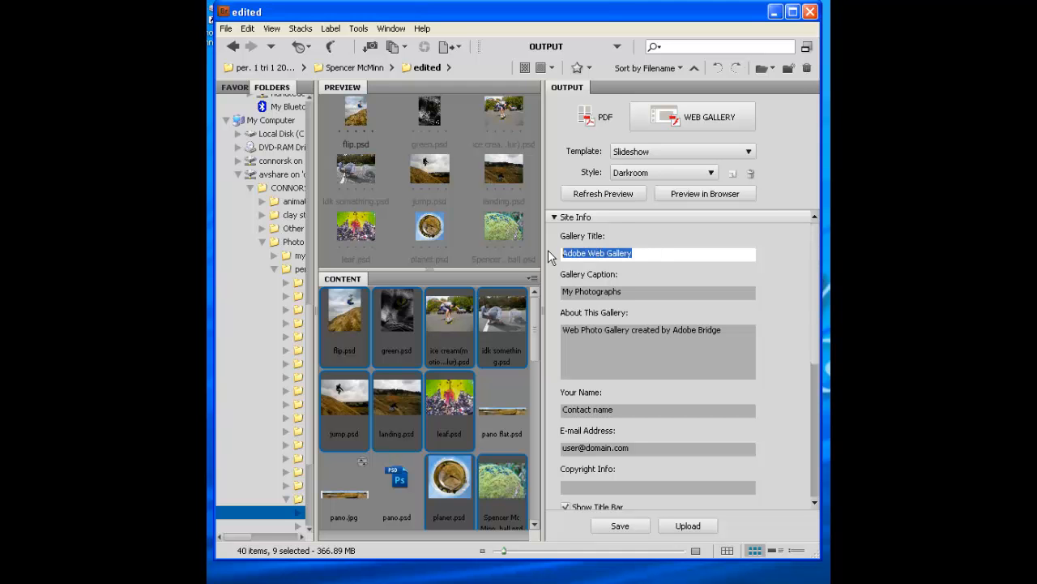
pyautogui.write('Connors sldieshow')
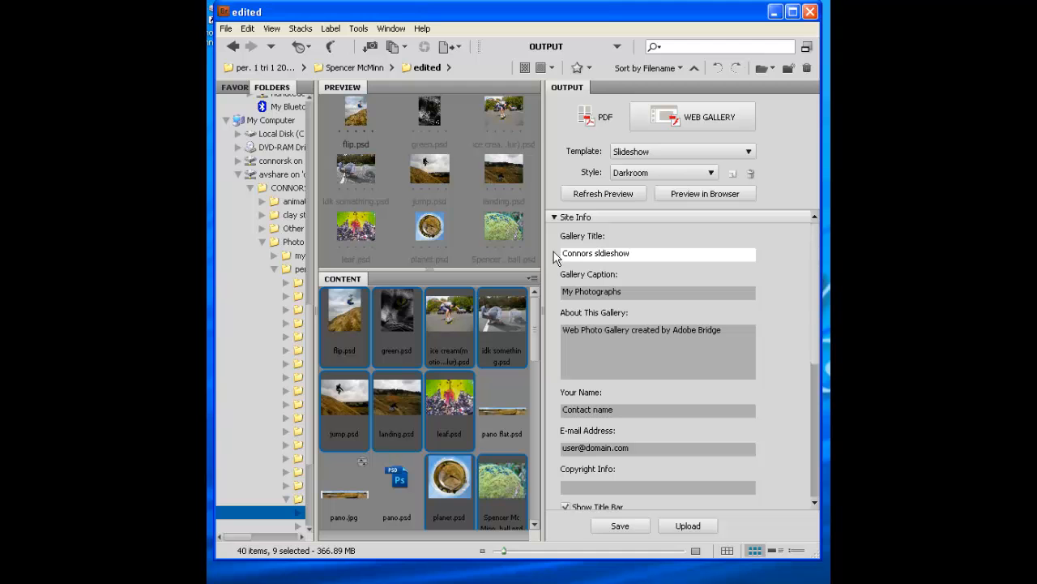
pyautogui.doubleClick(613, 253)
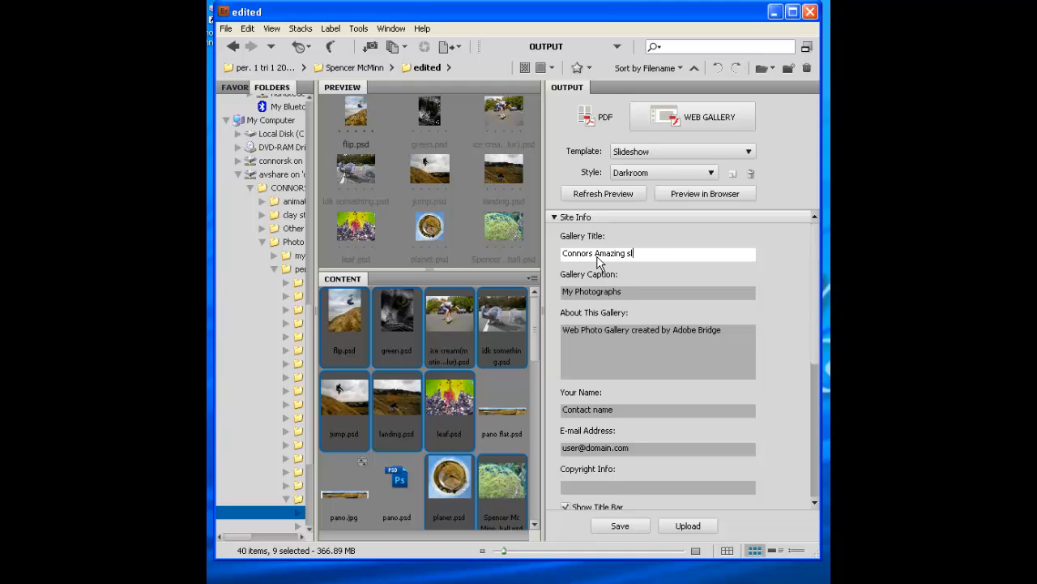
pyautogui.write('ideshow')
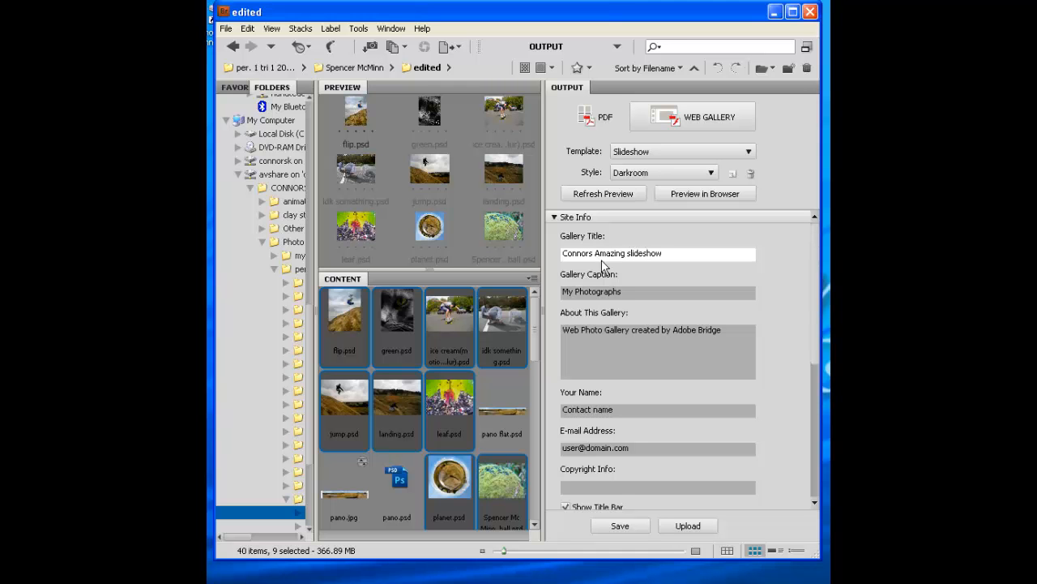
pyautogui.moveTo(624, 298)
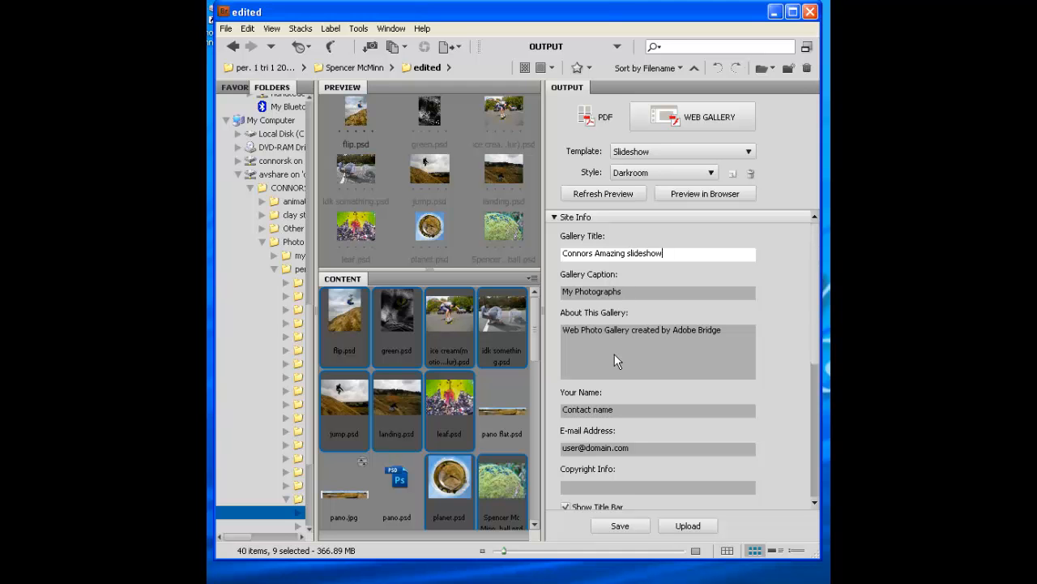
pyautogui.moveTo(791, 353)
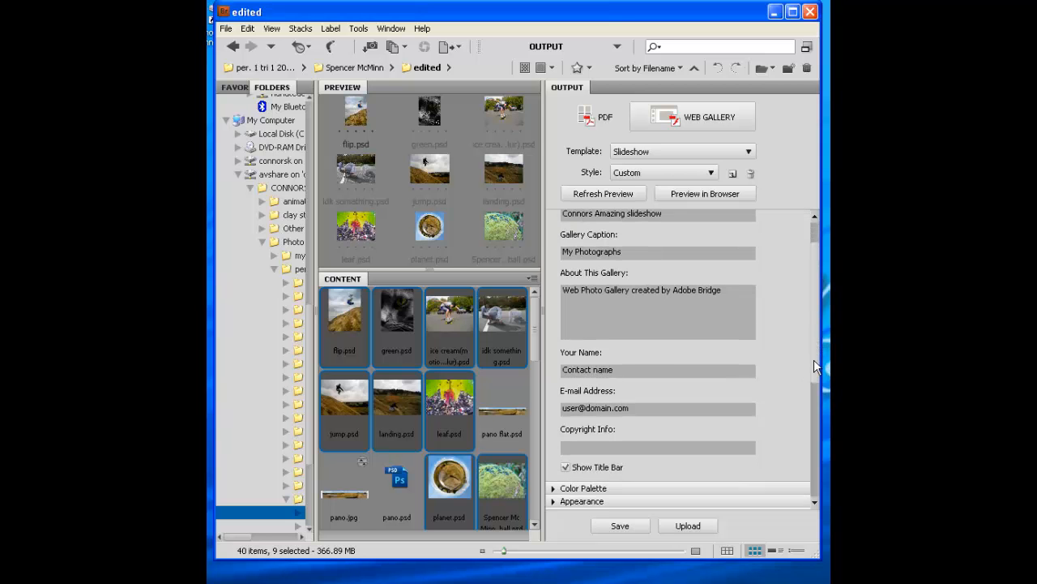
pyautogui.scroll(-3)
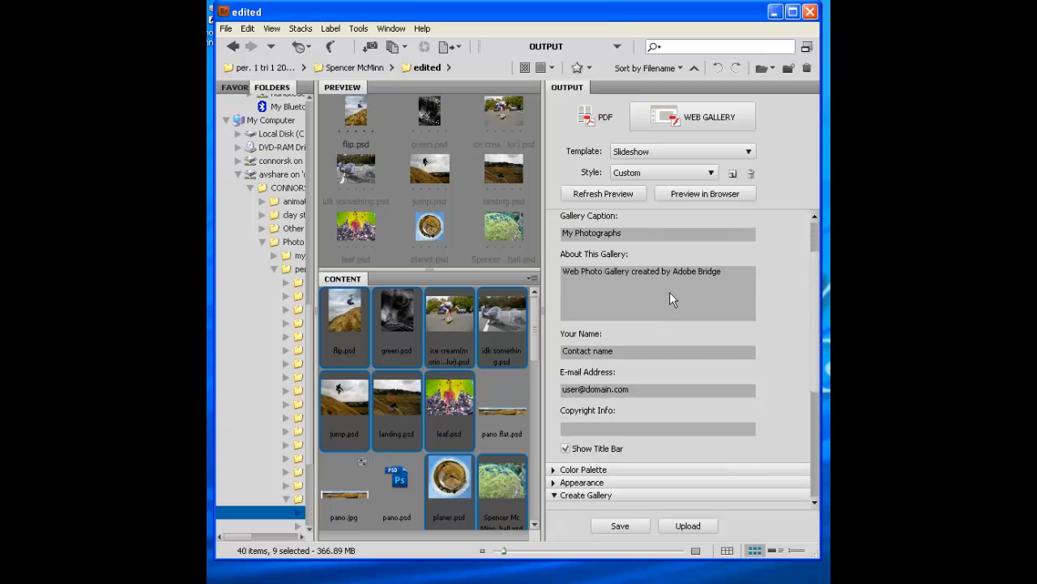
pyautogui.moveTo(619, 354)
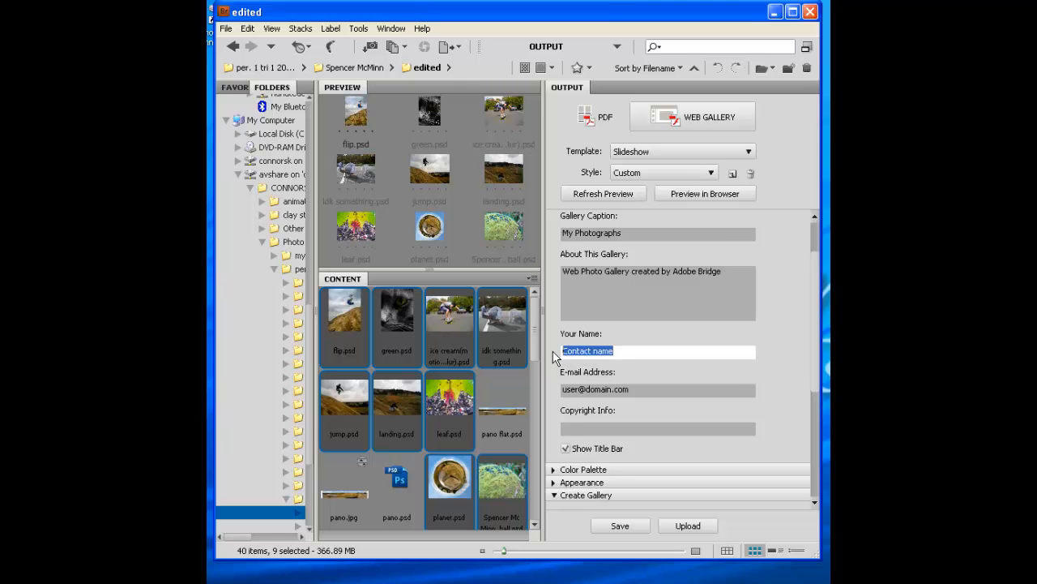
pyautogui.write('Connors')
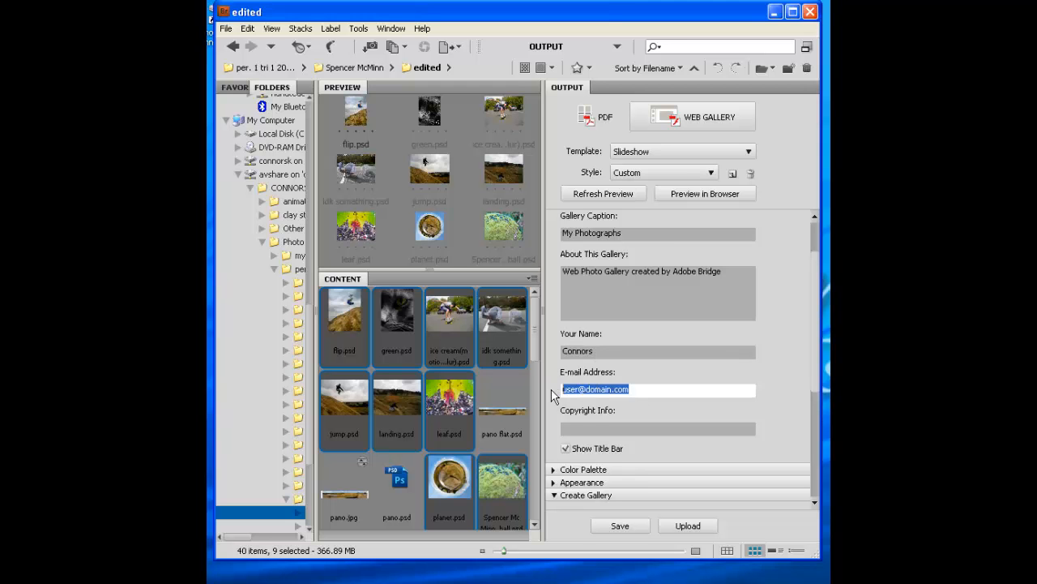
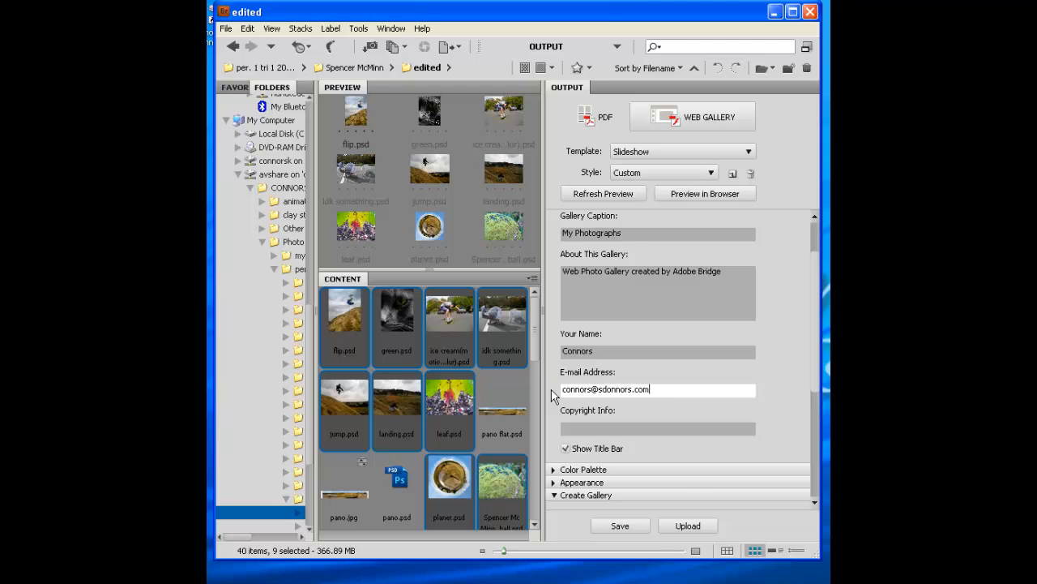
pyautogui.click(658, 428)
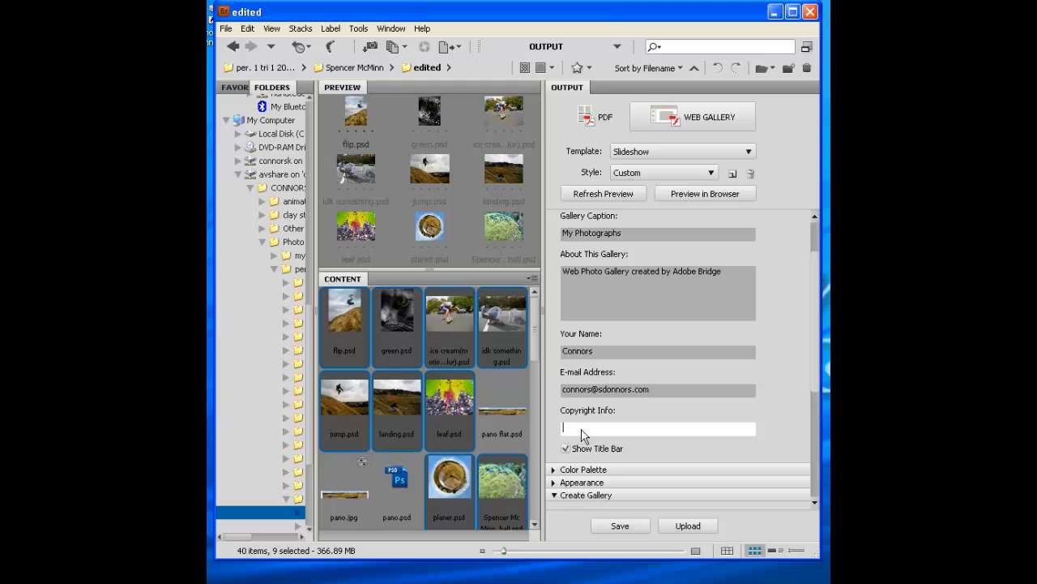
pyautogui.write('connors co')
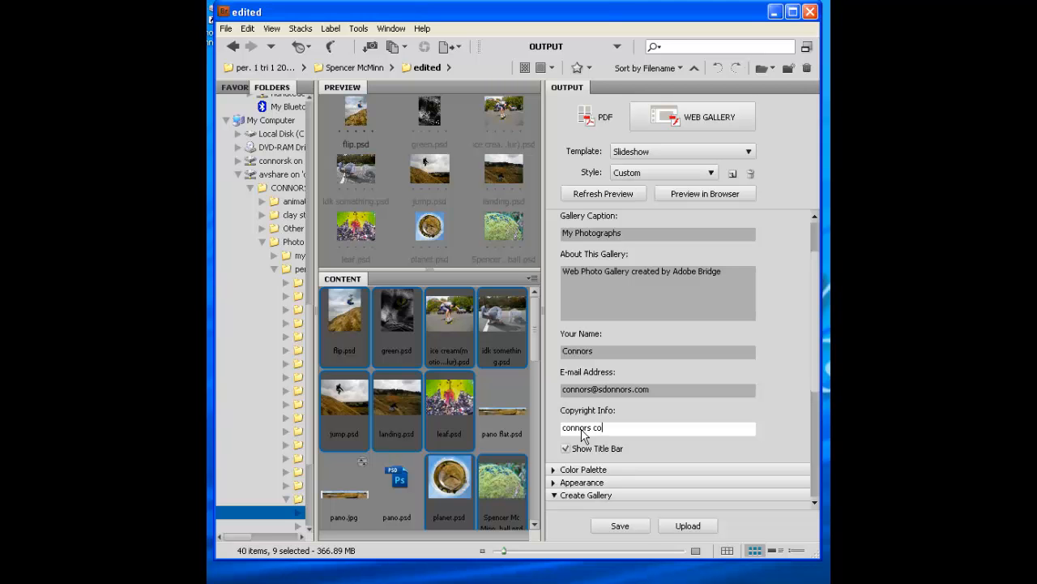
pyautogui.write('pyright 2010')
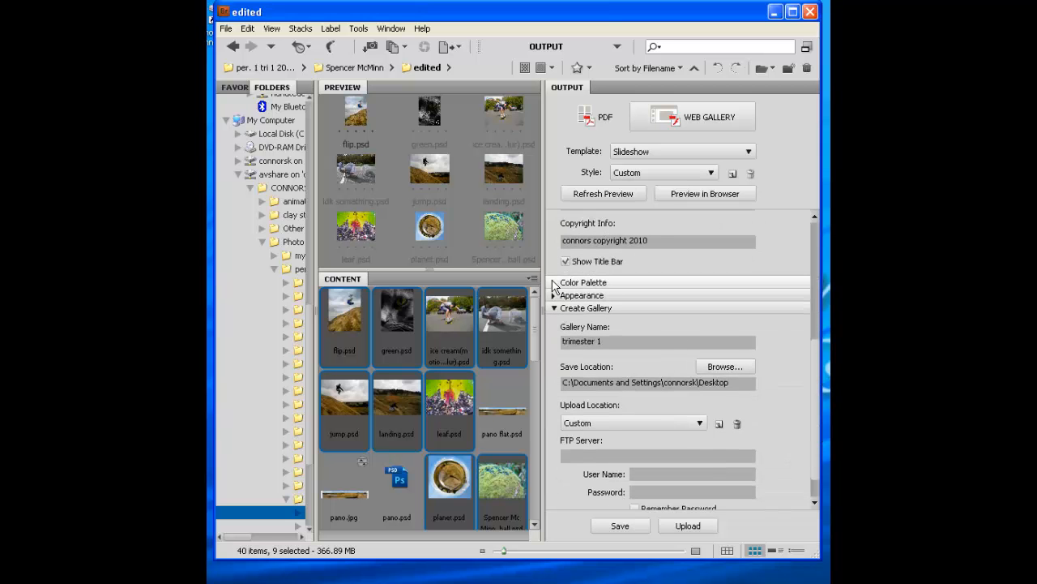
# In the Appearance settings, change Slide Duration from 5 to 6 seconds.
pyautogui.click(554, 282)
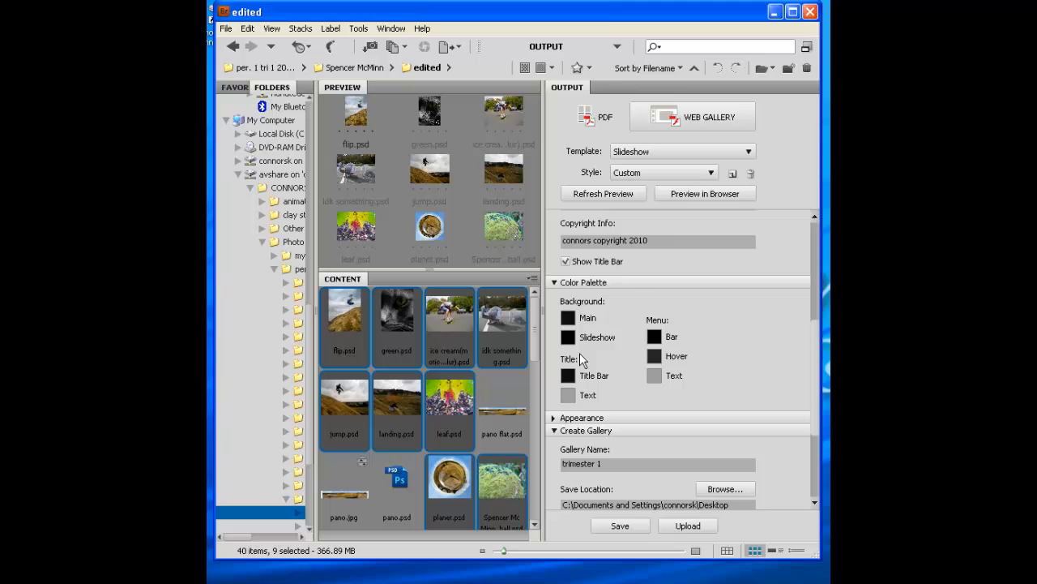
pyautogui.moveTo(807, 302)
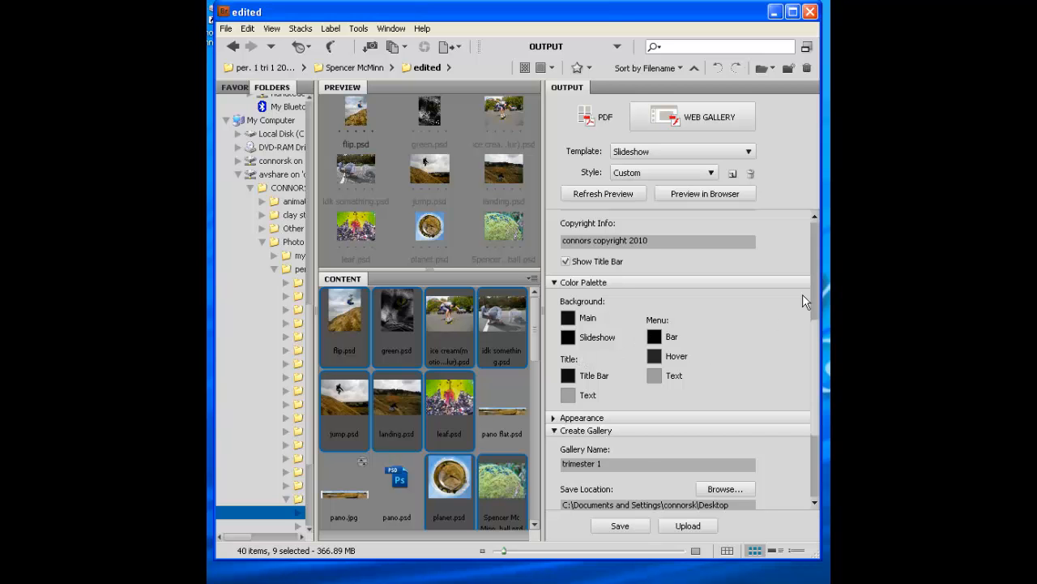
pyautogui.scroll(3)
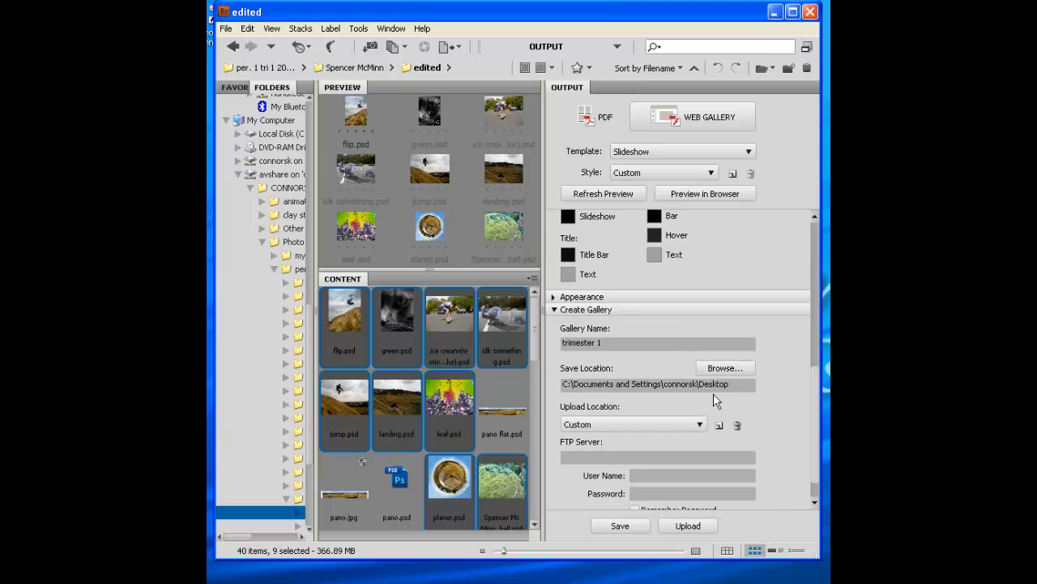
pyautogui.click(554, 295)
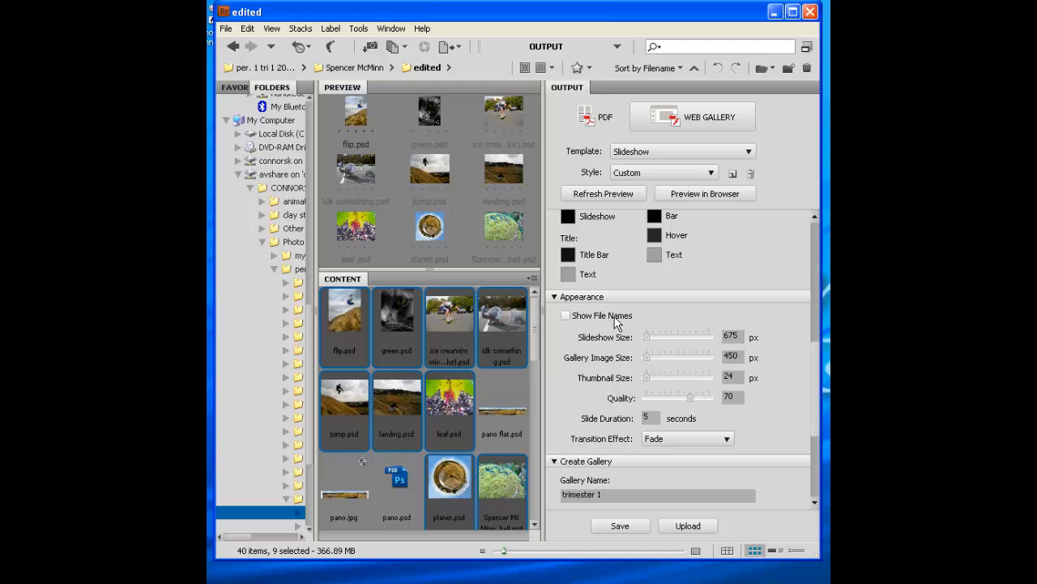
pyautogui.moveTo(663, 385)
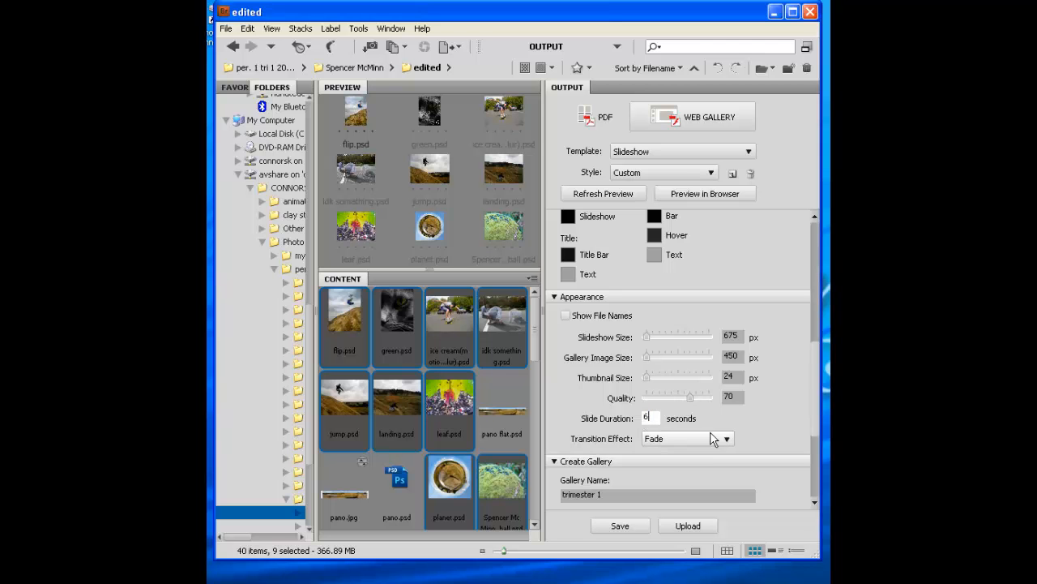
pyautogui.scroll(-3)
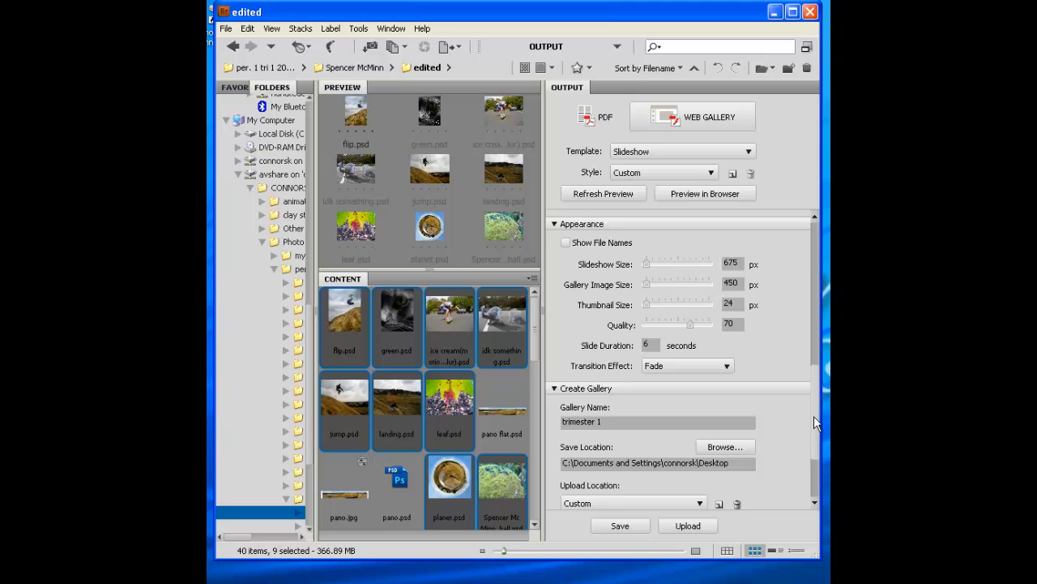
pyautogui.scroll(-3)
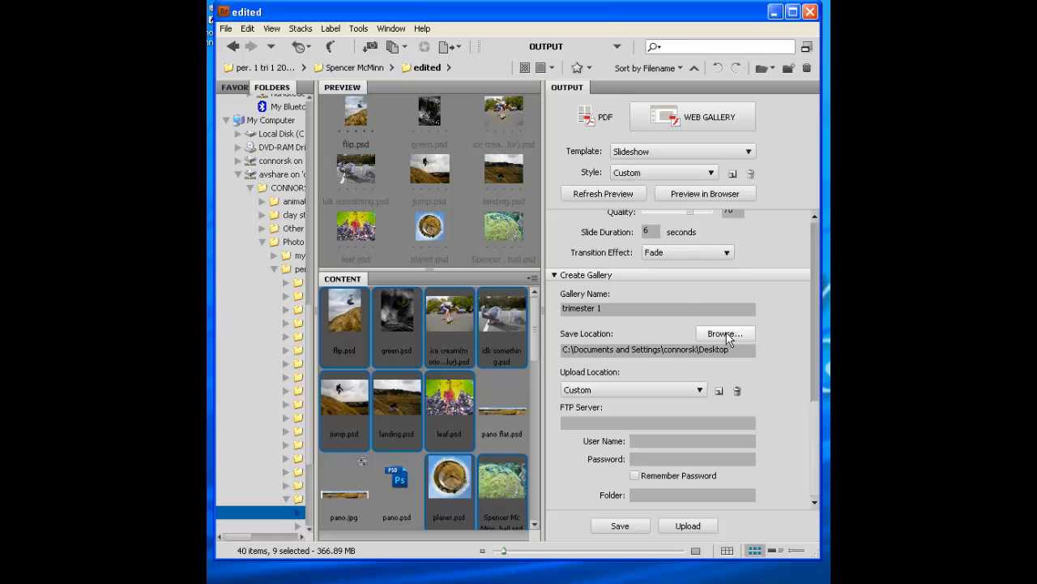
# Browse for a save location and cancel, keeping the current folder.
pyautogui.click(723, 334)
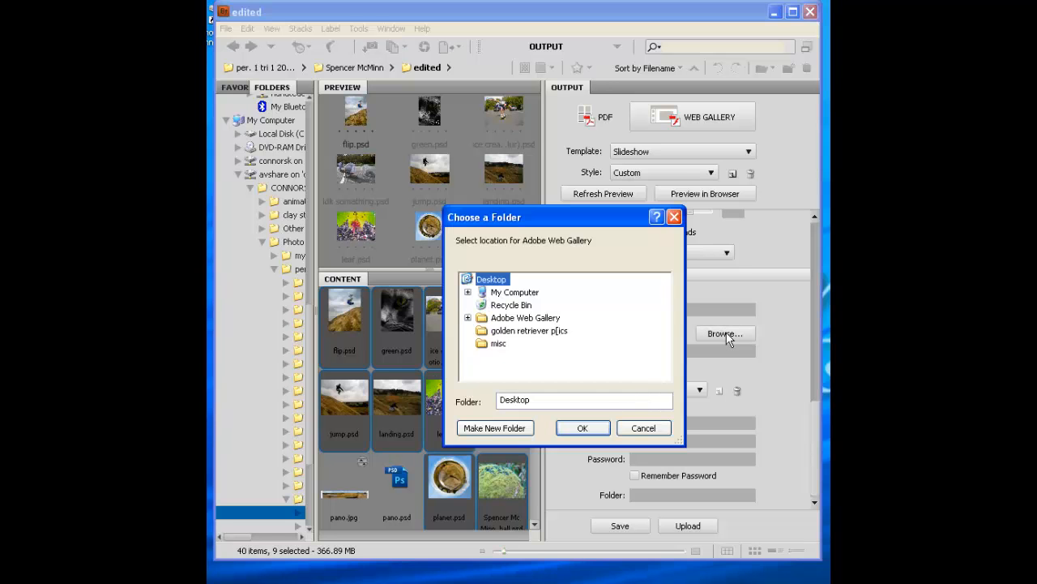
pyautogui.moveTo(499, 293)
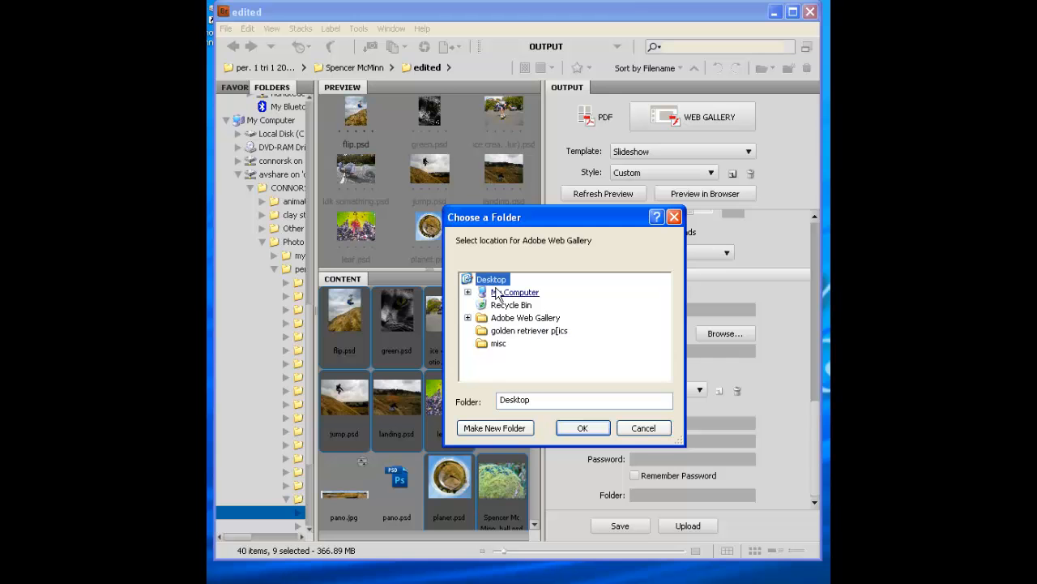
pyautogui.moveTo(550, 300)
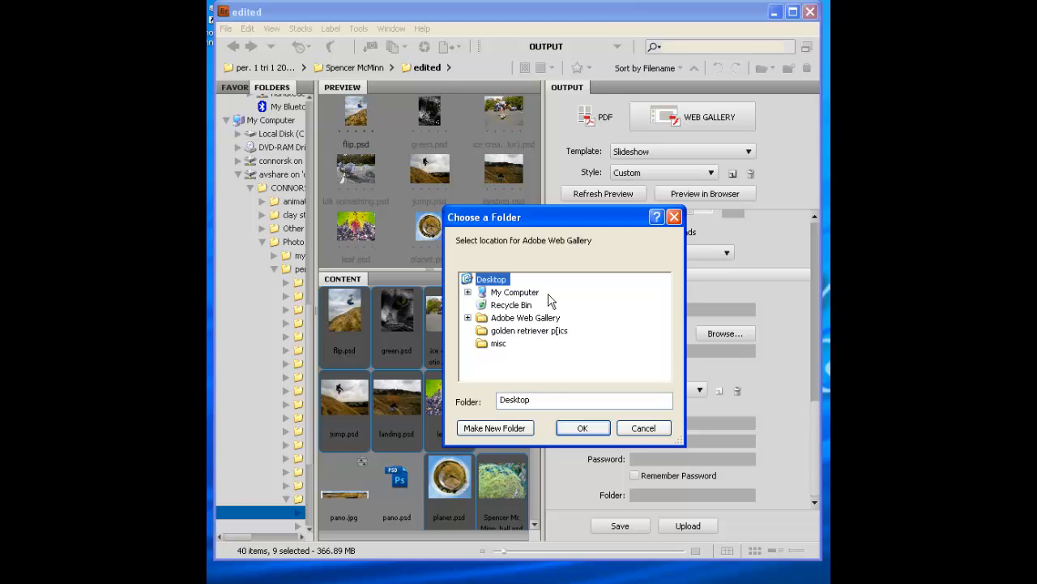
pyautogui.moveTo(544, 308)
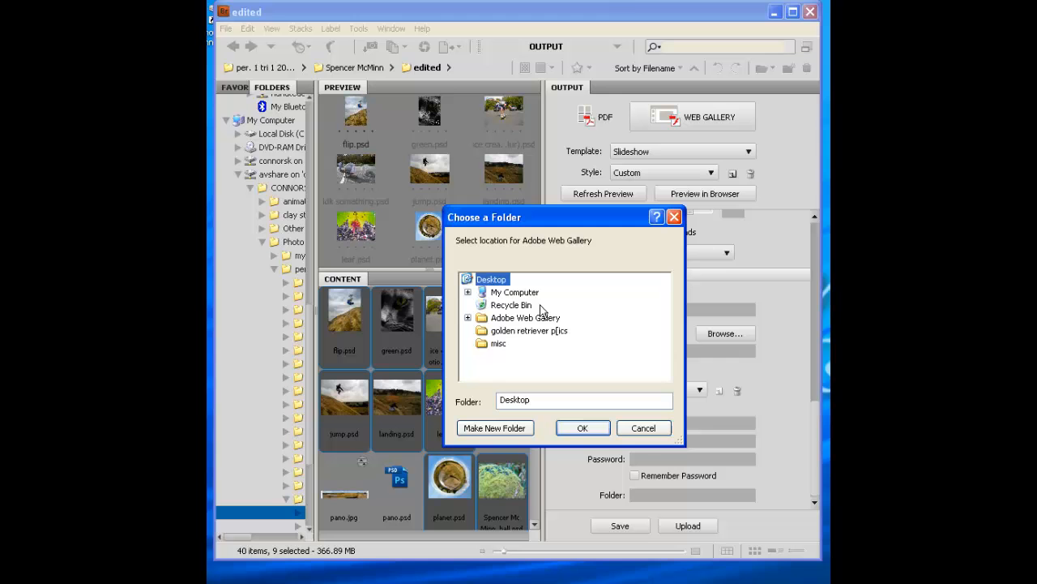
pyautogui.moveTo(553, 395)
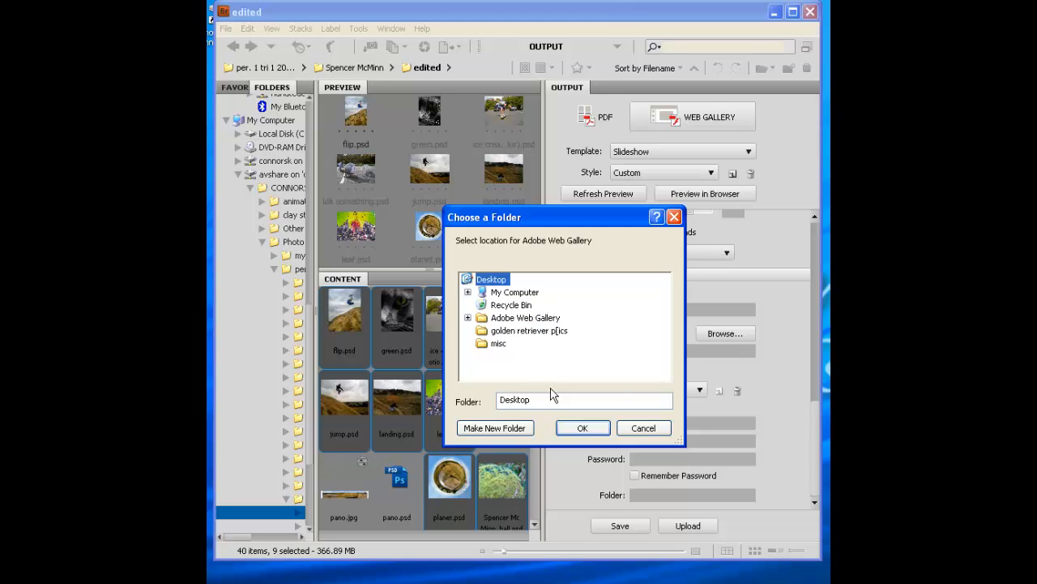
pyautogui.moveTo(644, 428)
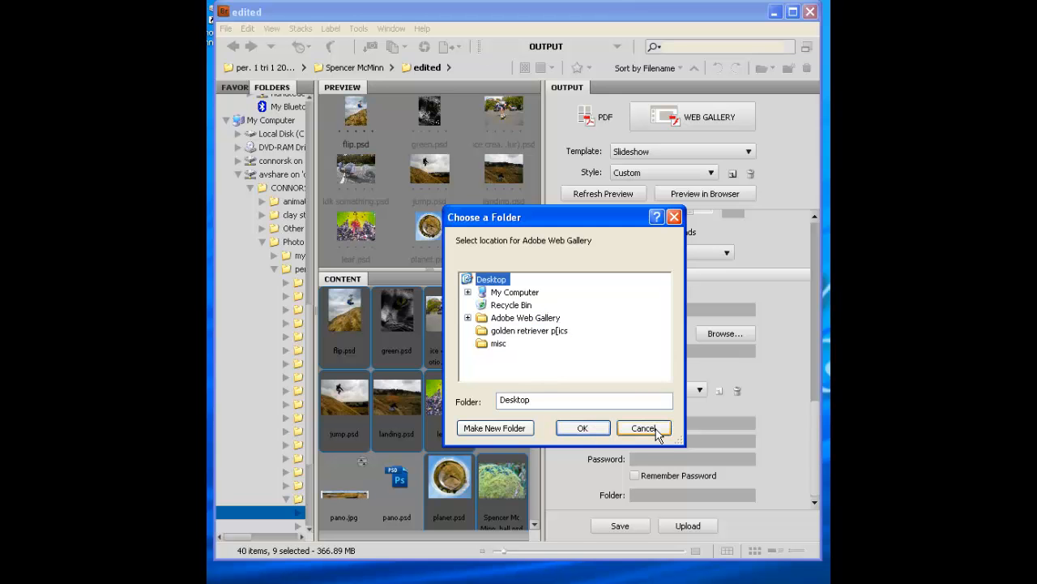
pyautogui.click(642, 428)
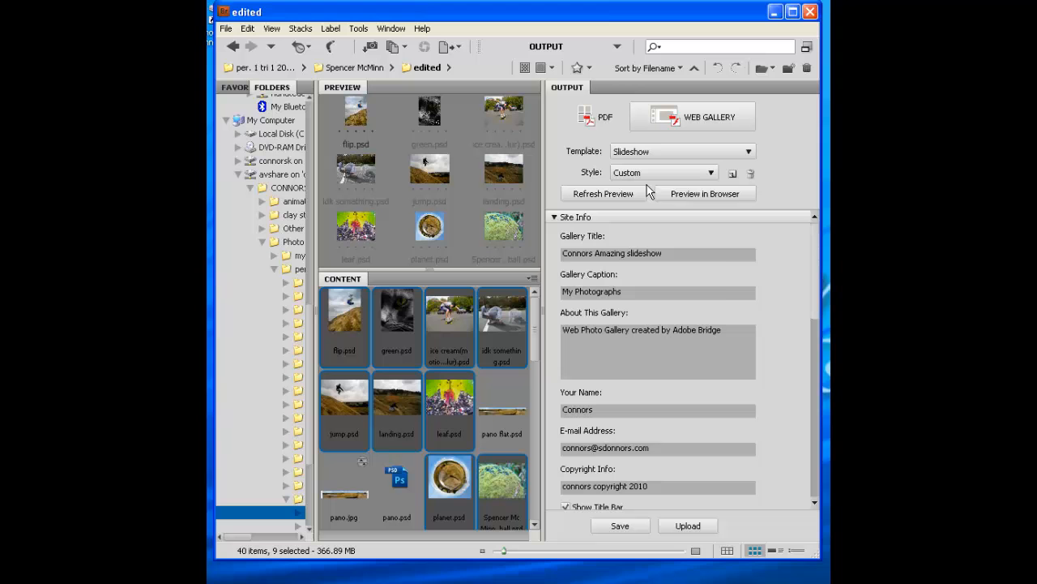
# Preview the gallery in the browser and dismiss the Flash security warning.
pyautogui.click(705, 193)
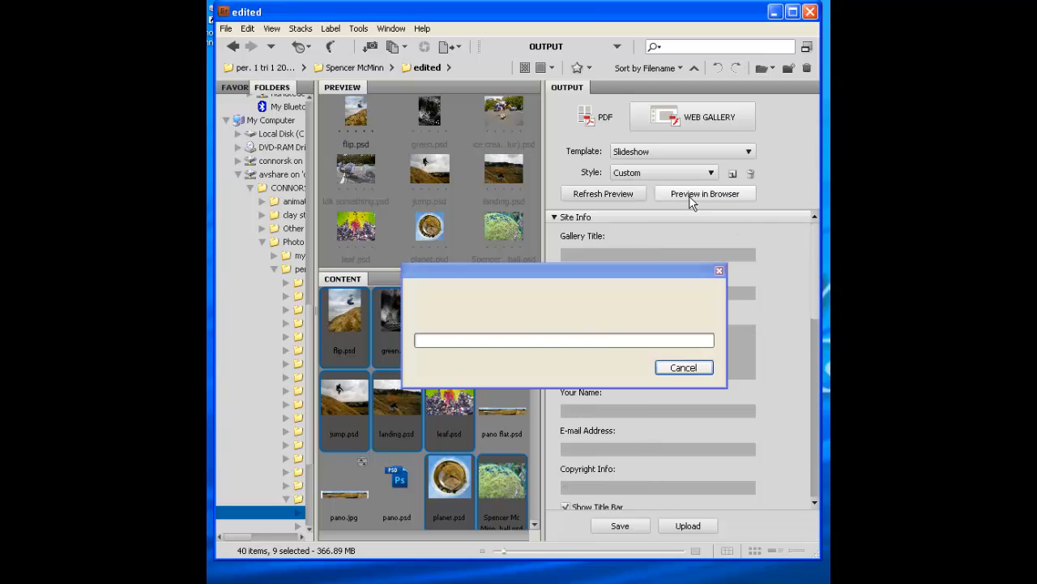
pyautogui.click(706, 193)
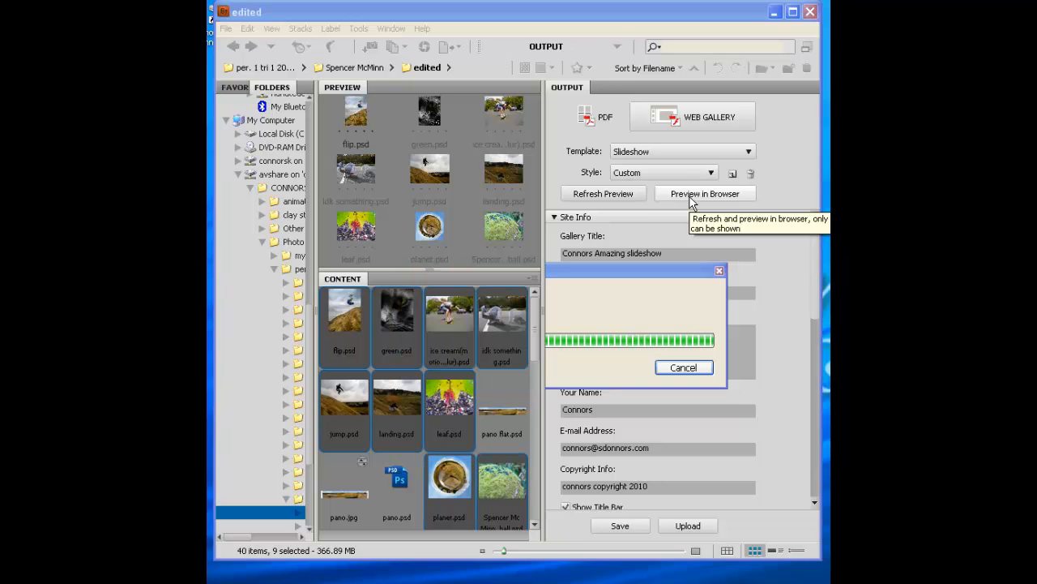
pyautogui.click(704, 193)
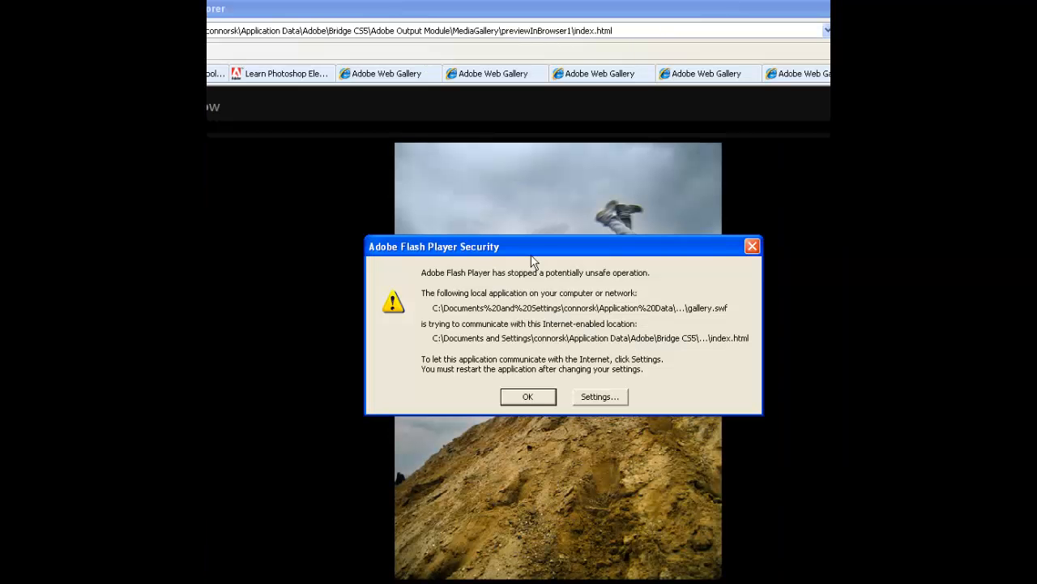
pyautogui.click(528, 395)
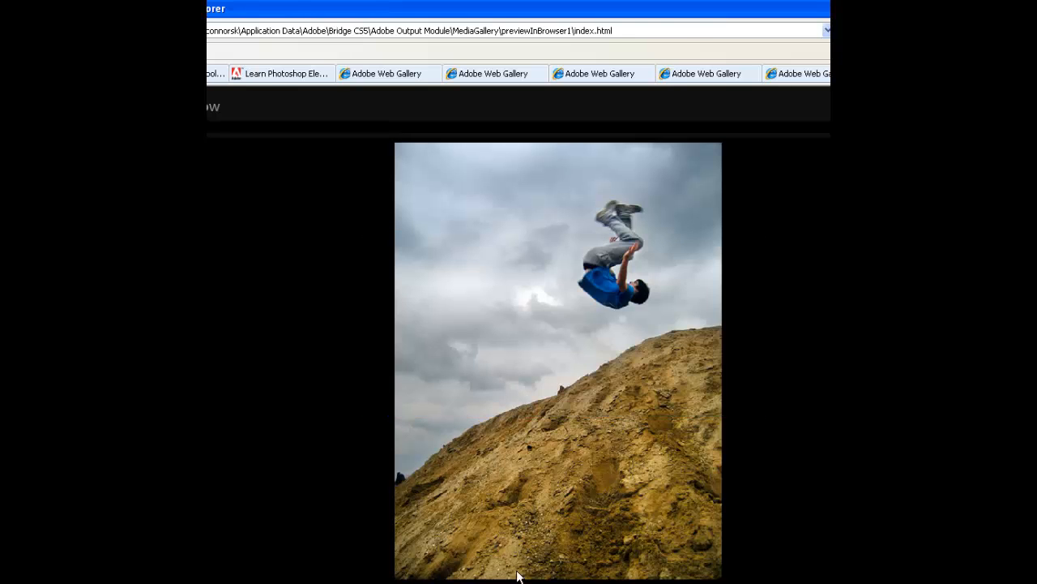